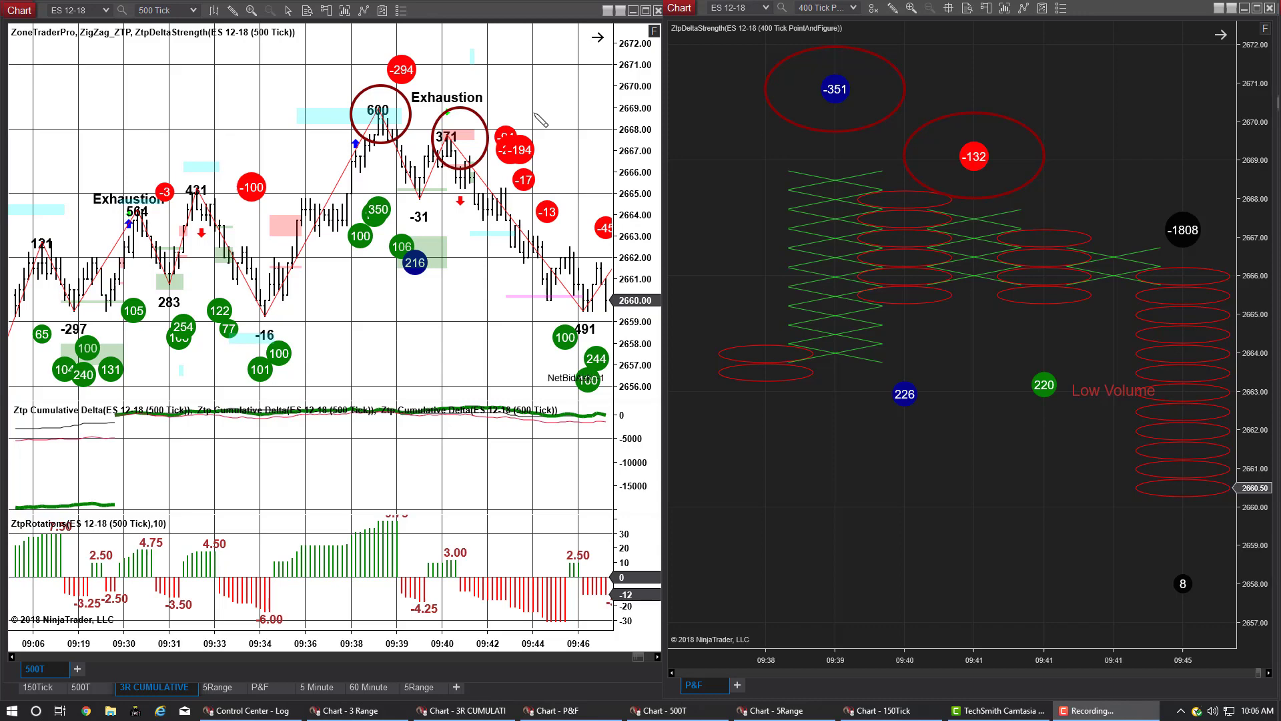
Call up the chart context menu to switch toward the 150-tick and 5-range volumetric views
right_click(384, 131)
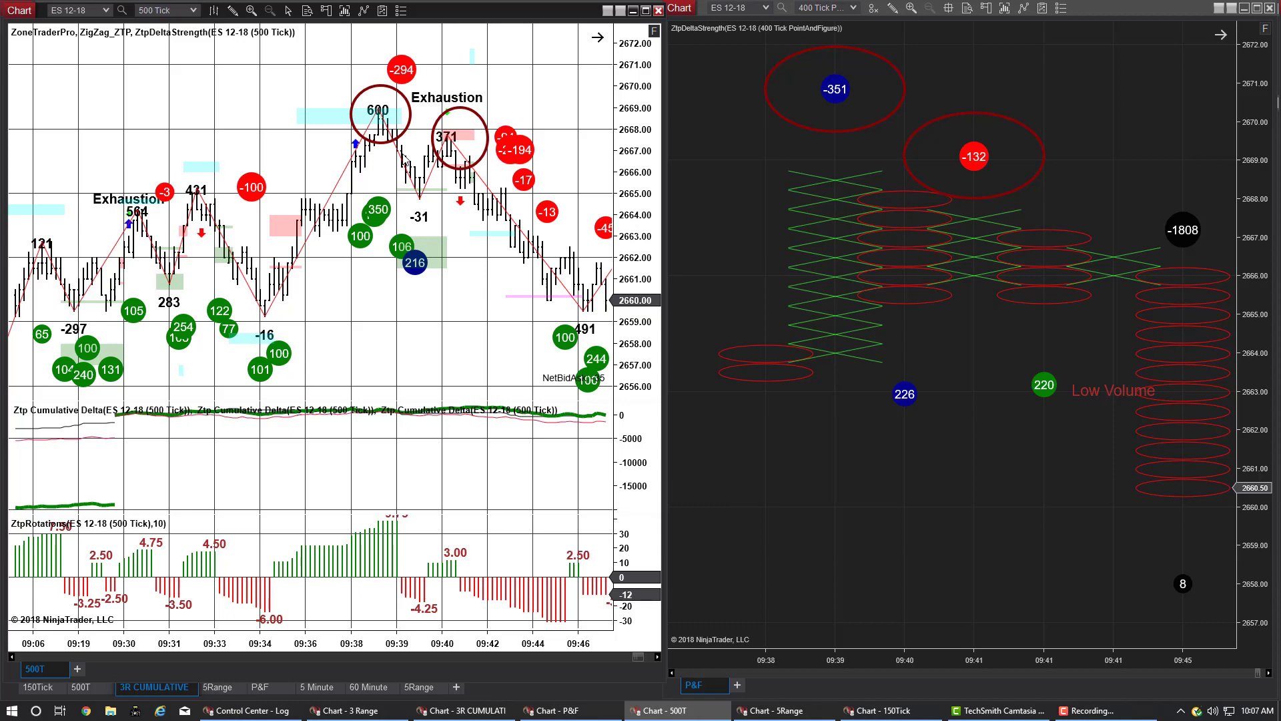
mouse_move(423, 196)
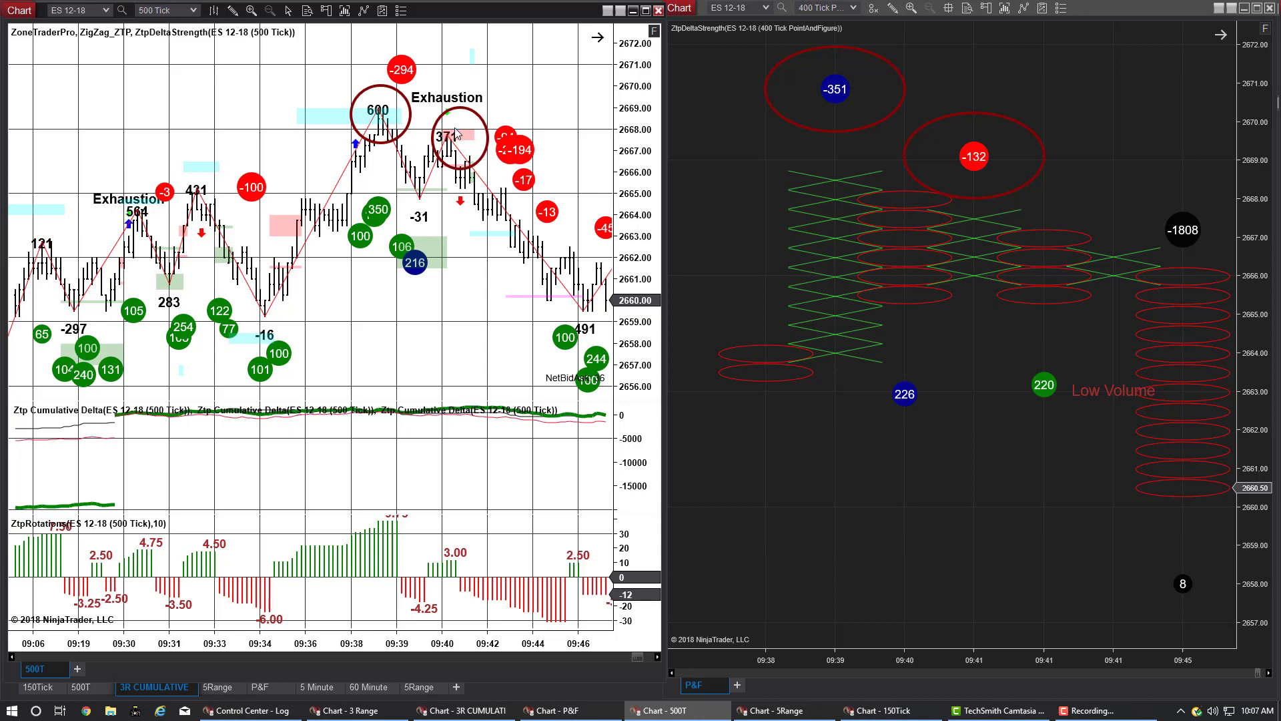
mouse_move(990, 139)
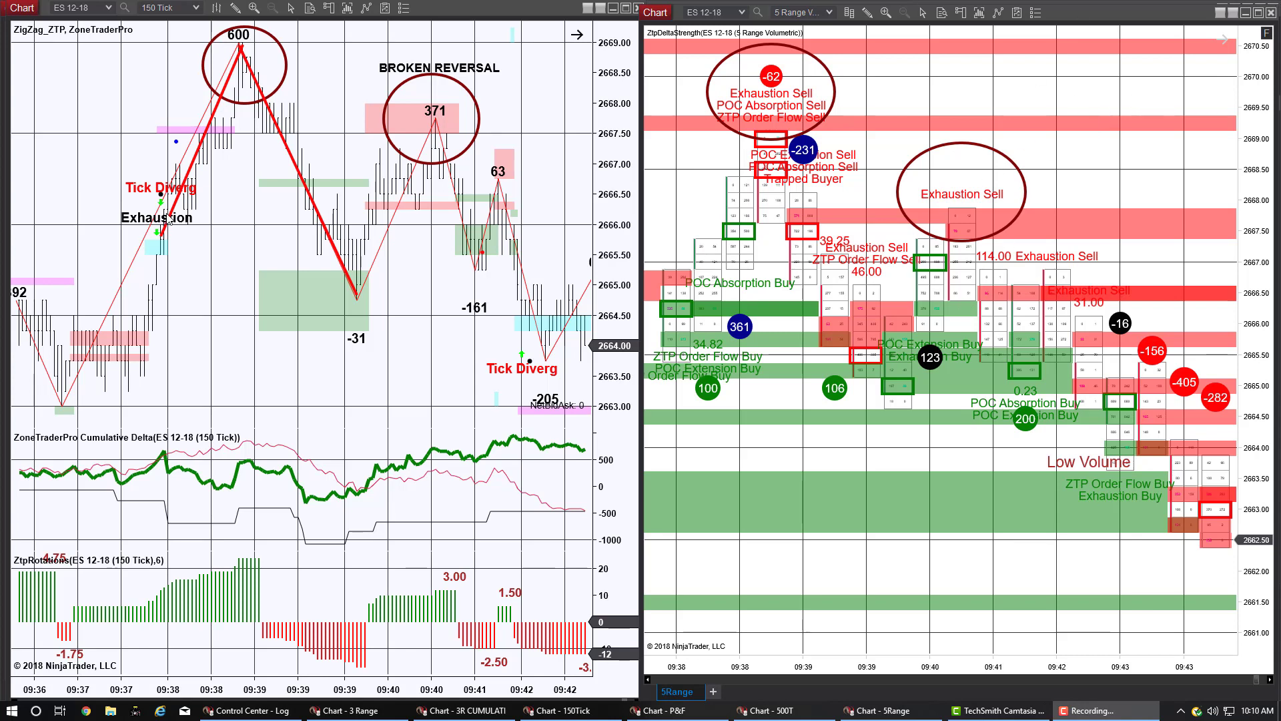
mouse_move(161, 238)
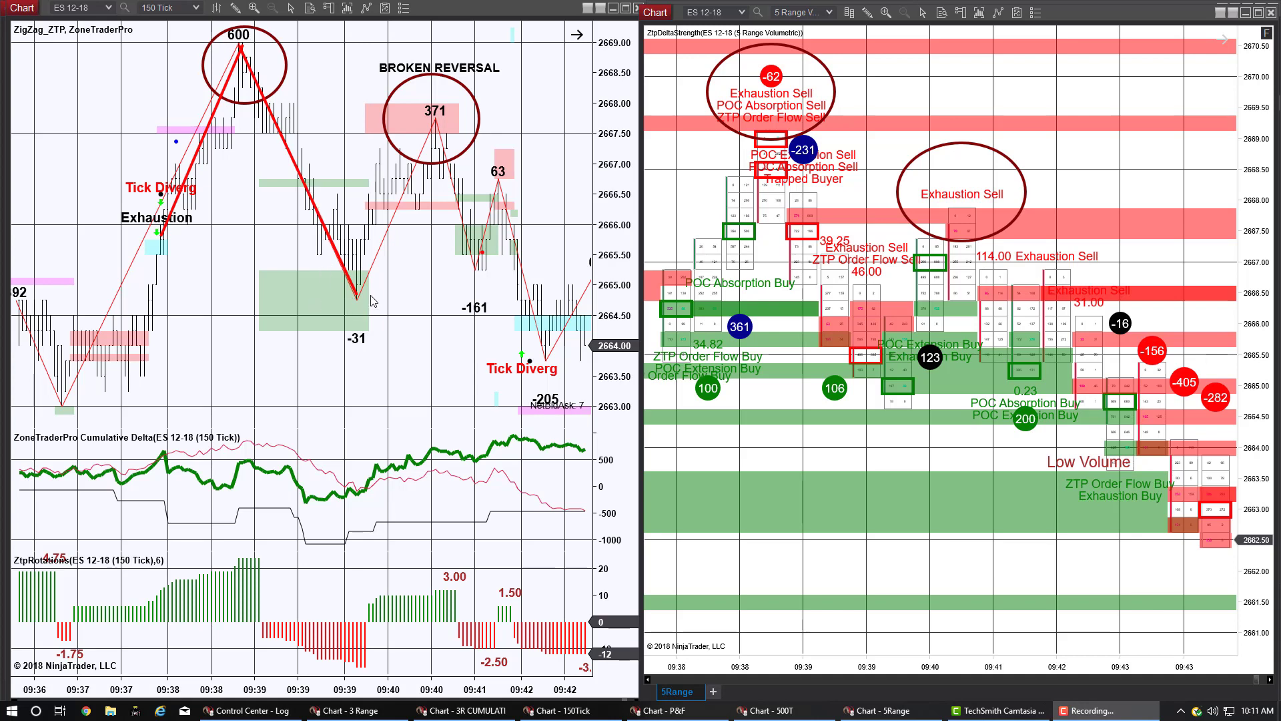
mouse_move(341, 298)
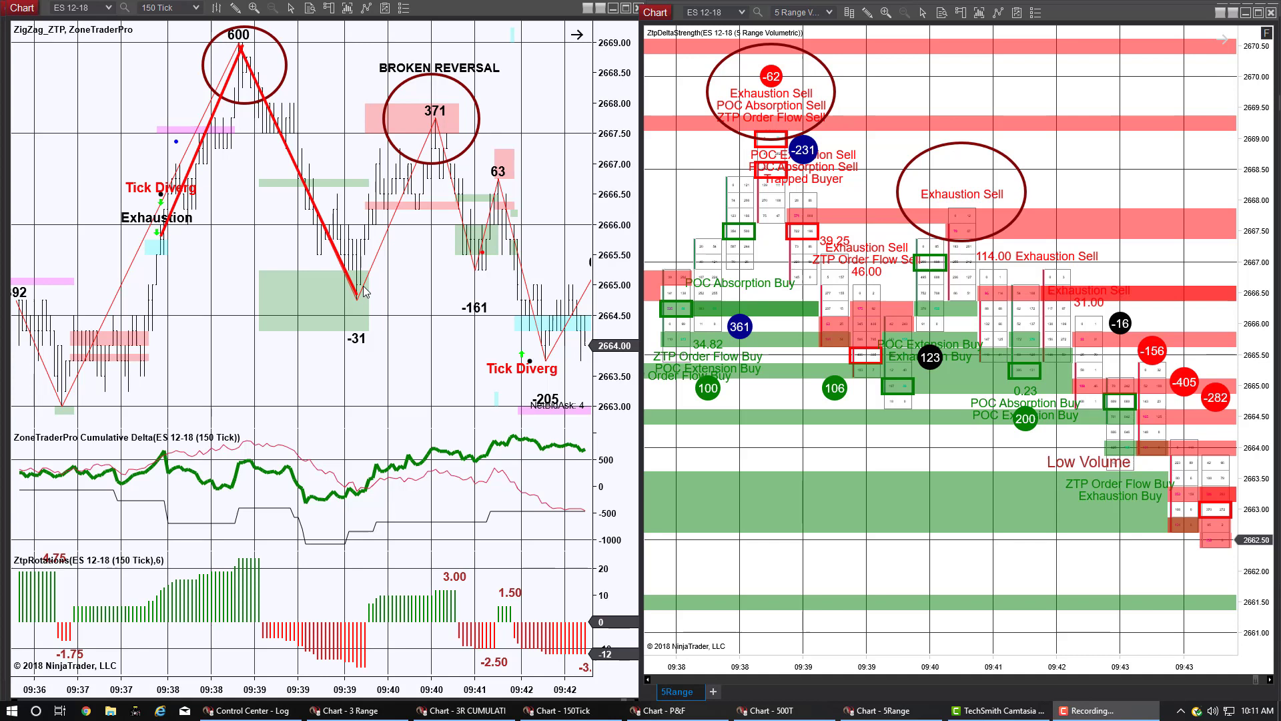
mouse_move(424, 127)
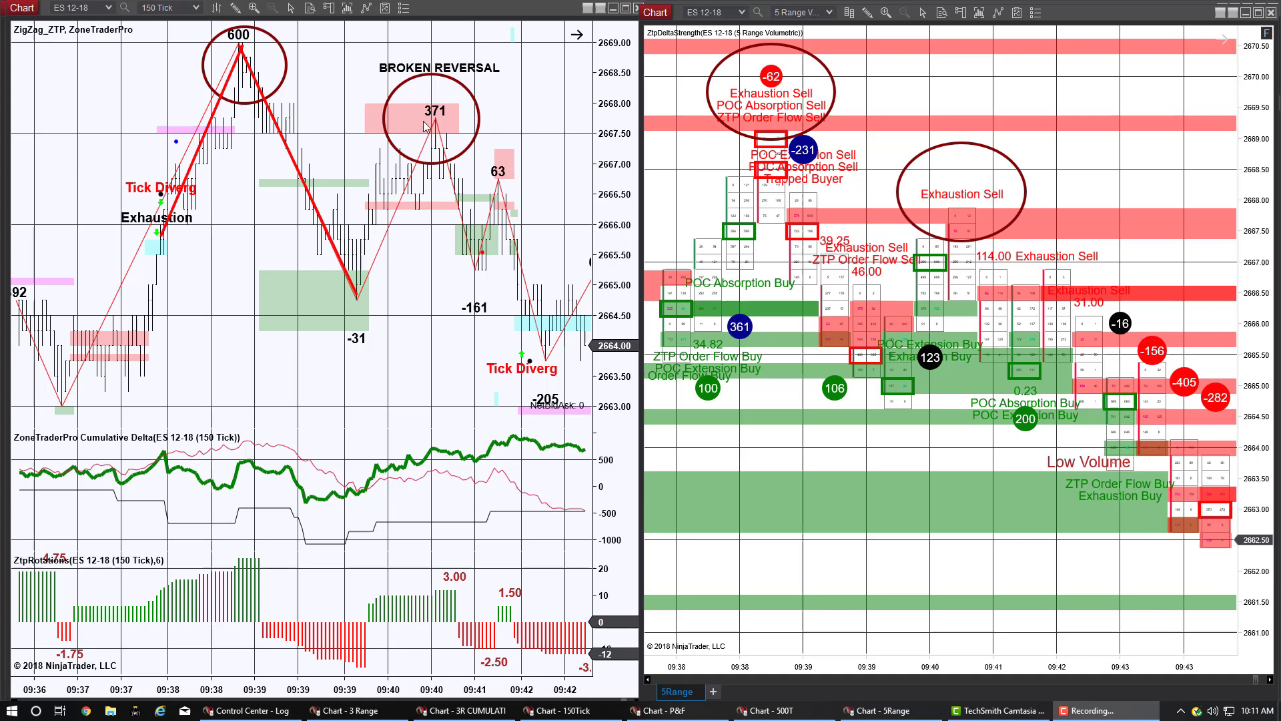
mouse_move(450, 119)
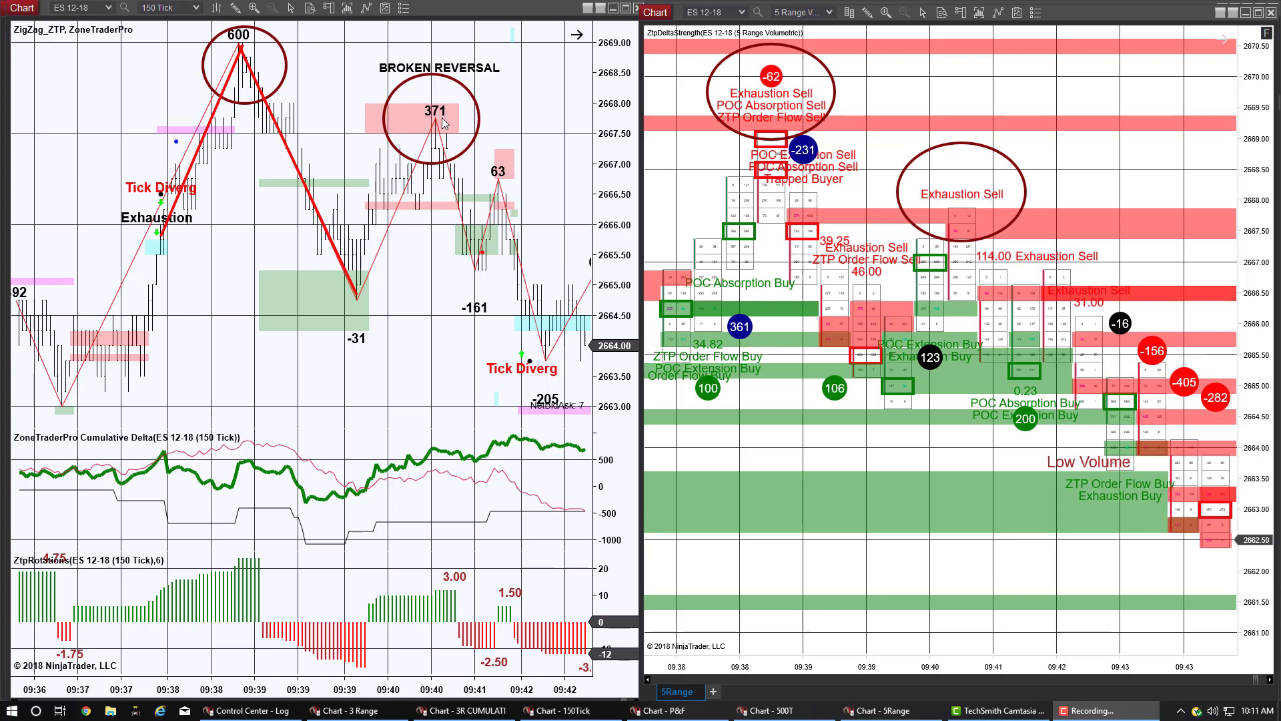
mouse_move(703, 108)
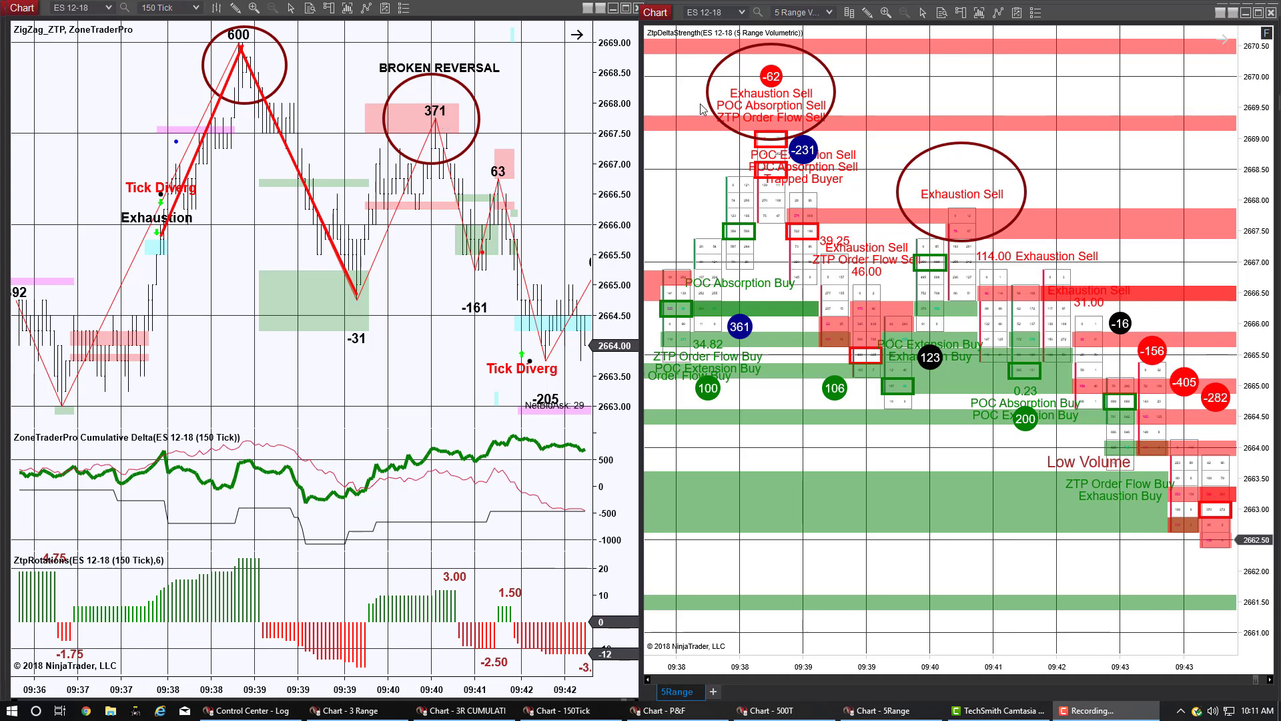
mouse_move(811, 59)
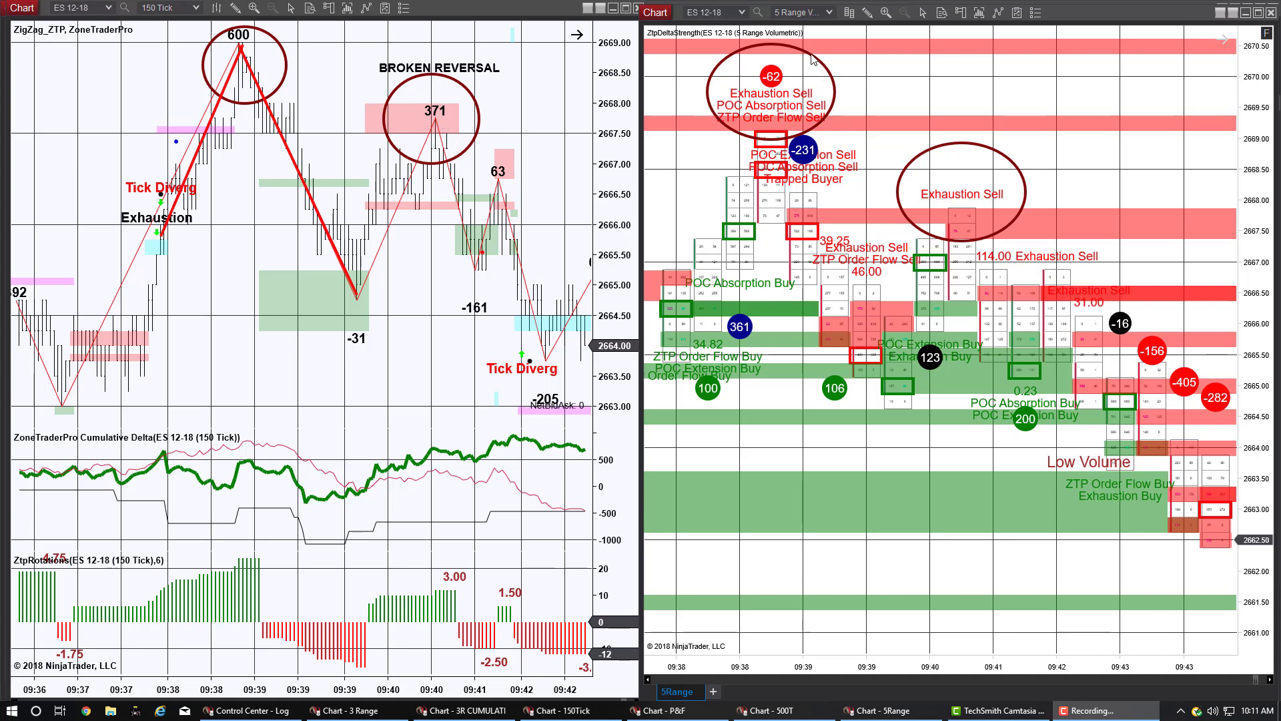
mouse_move(744, 50)
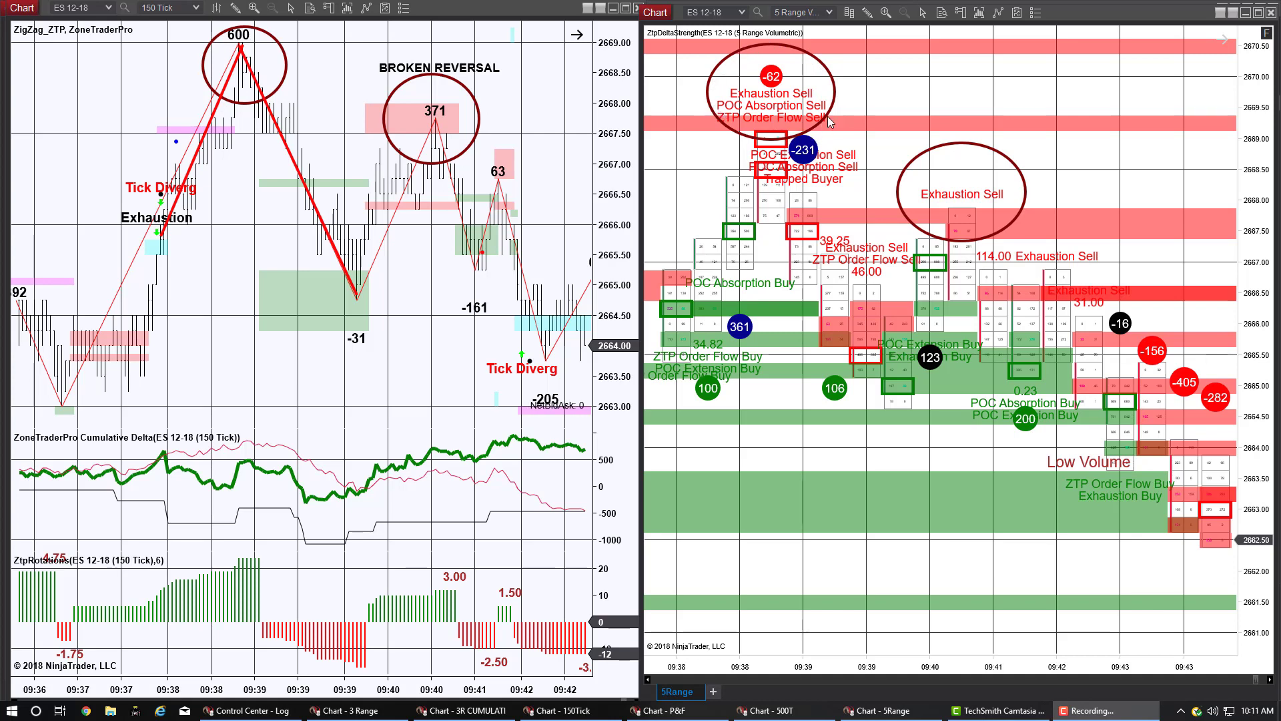
mouse_move(751, 119)
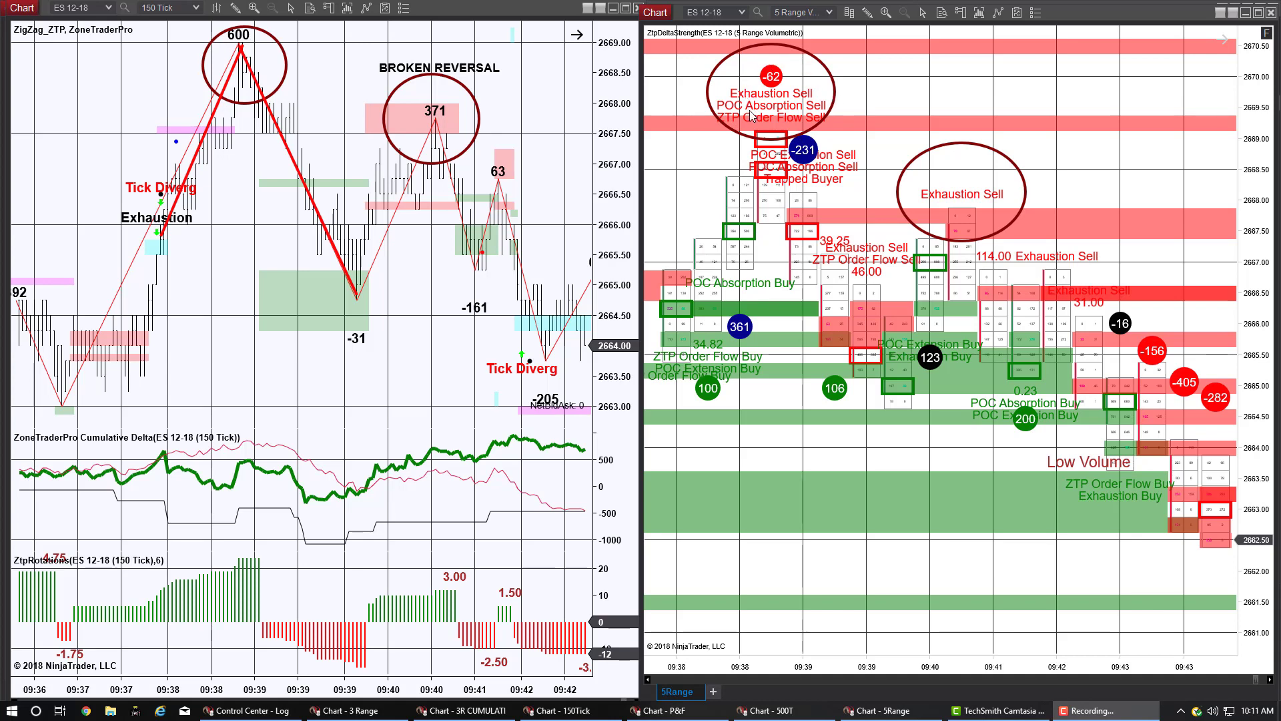
mouse_move(893, 195)
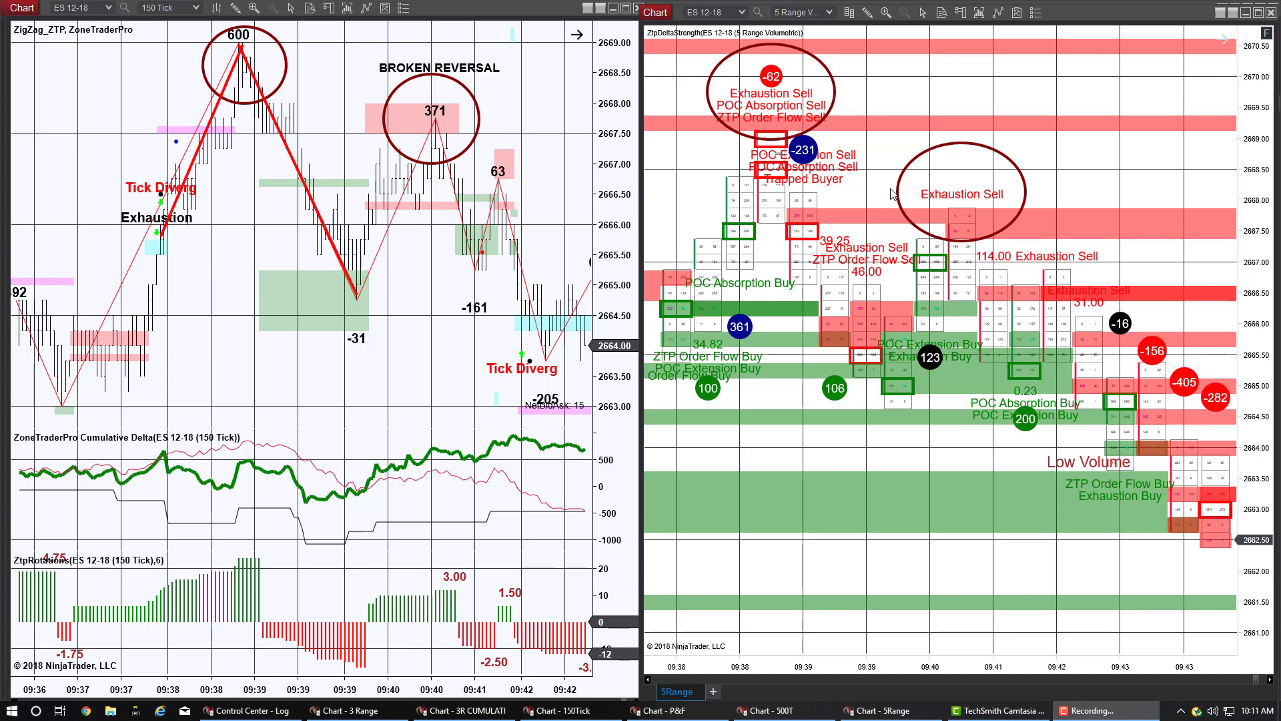
mouse_move(989, 208)
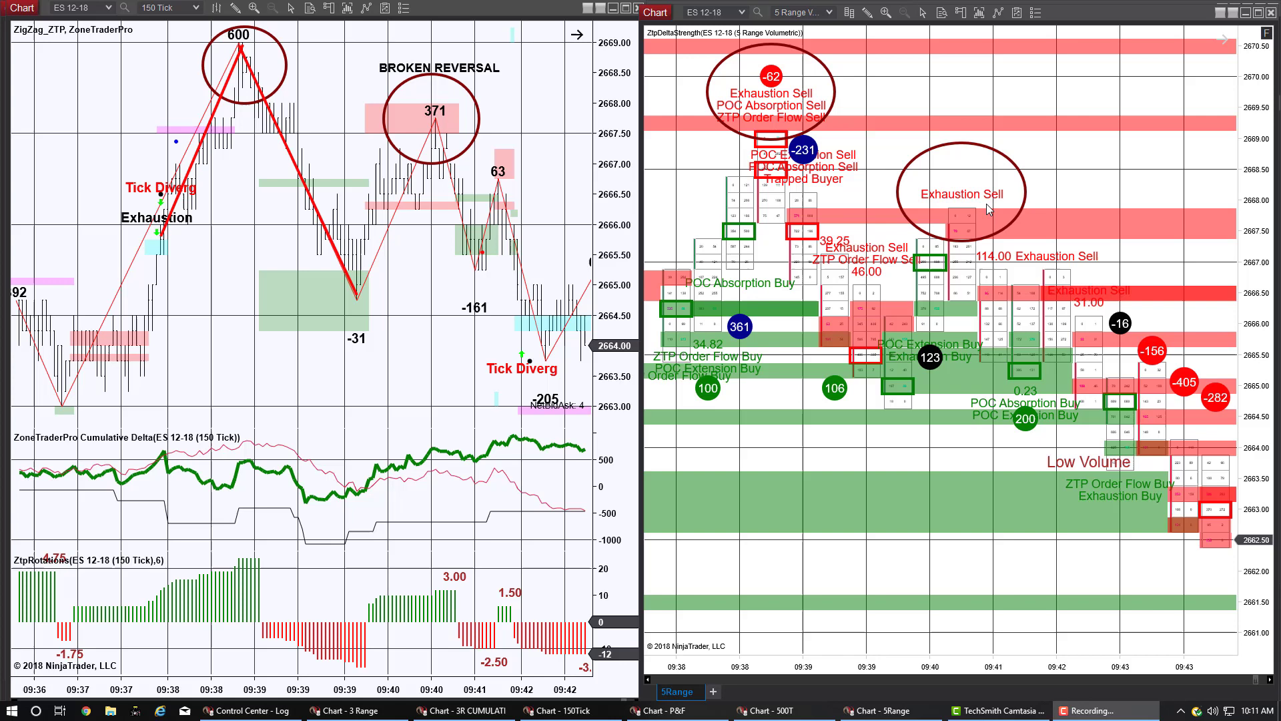
mouse_move(973, 180)
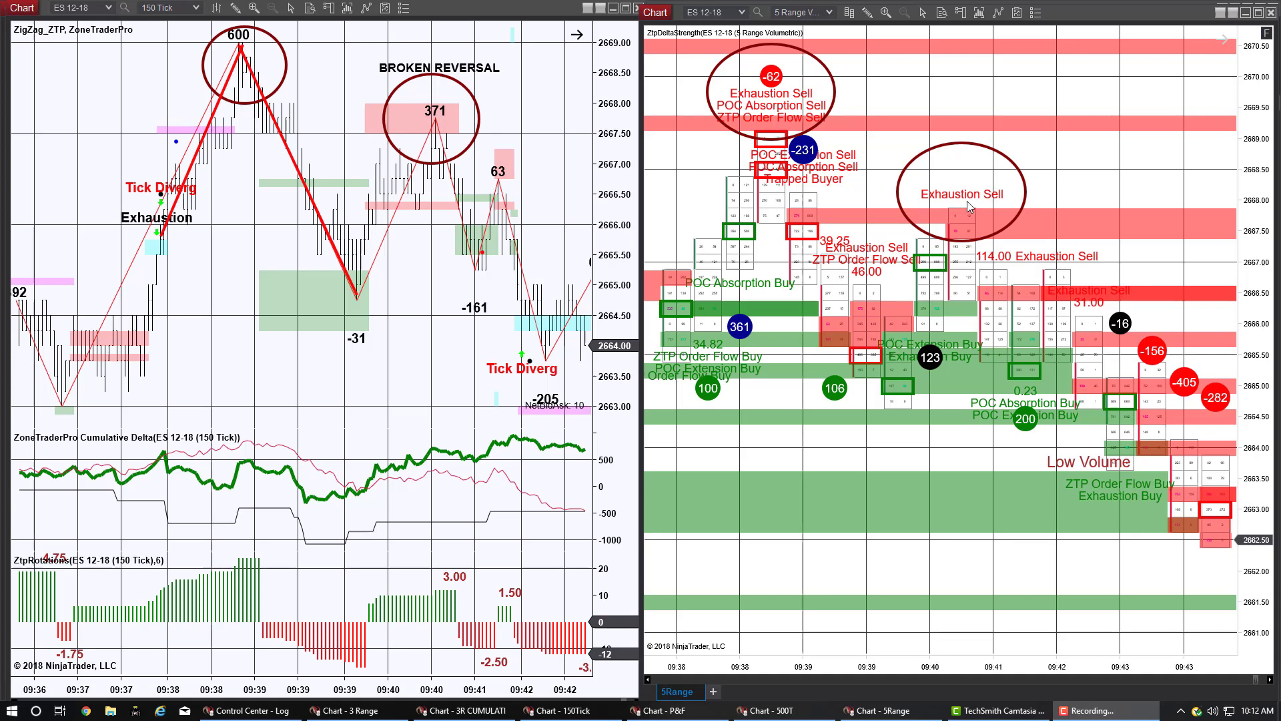
mouse_move(998, 196)
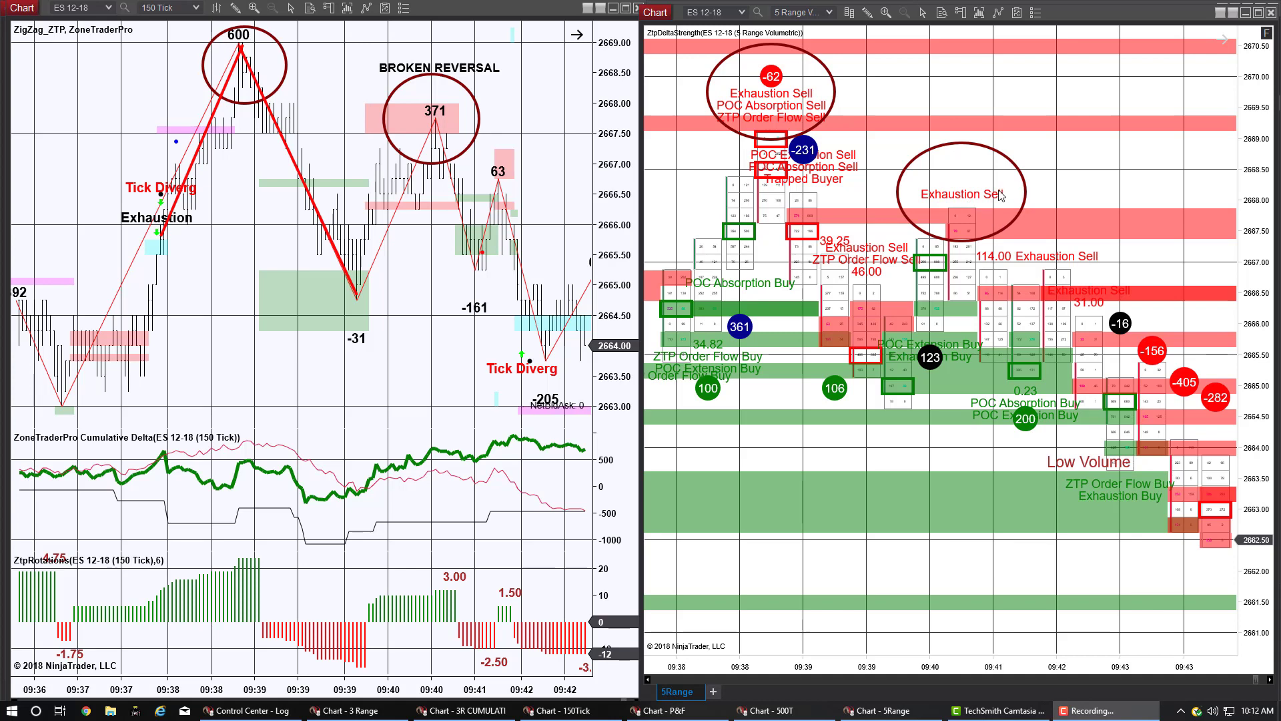
mouse_move(981, 169)
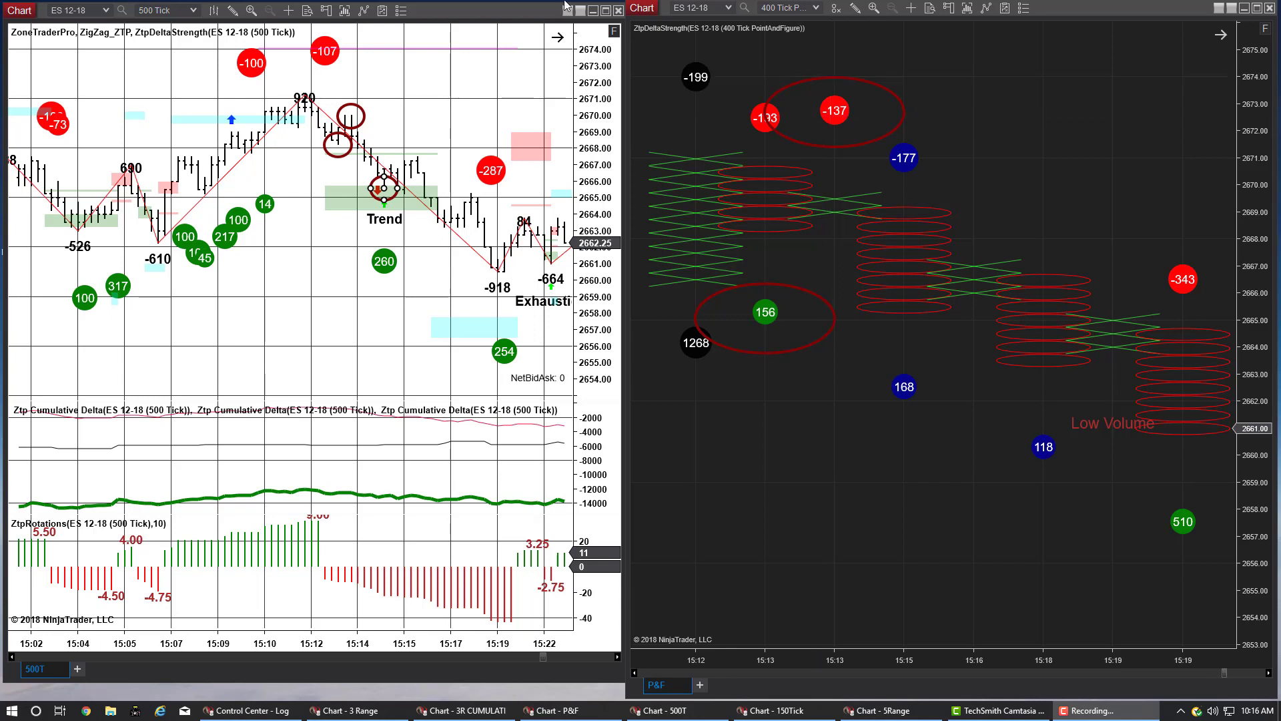
mouse_move(385, 188)
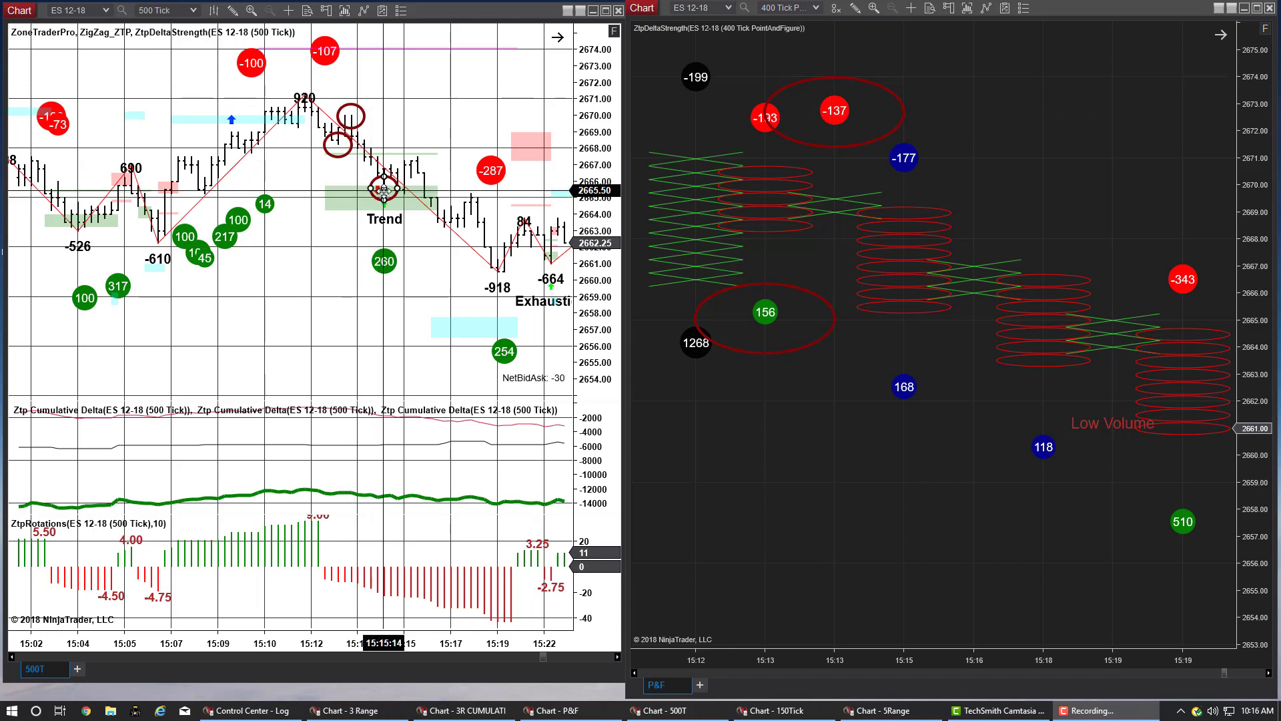
mouse_move(380, 188)
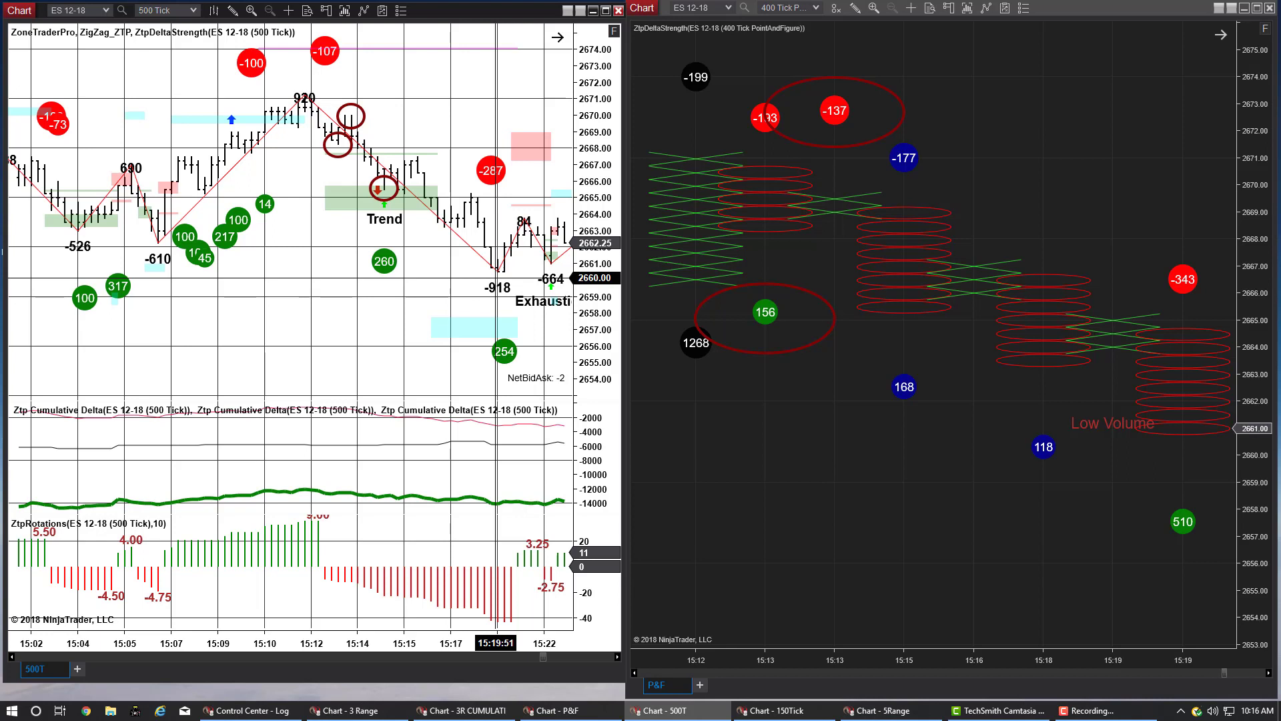
mouse_move(388, 181)
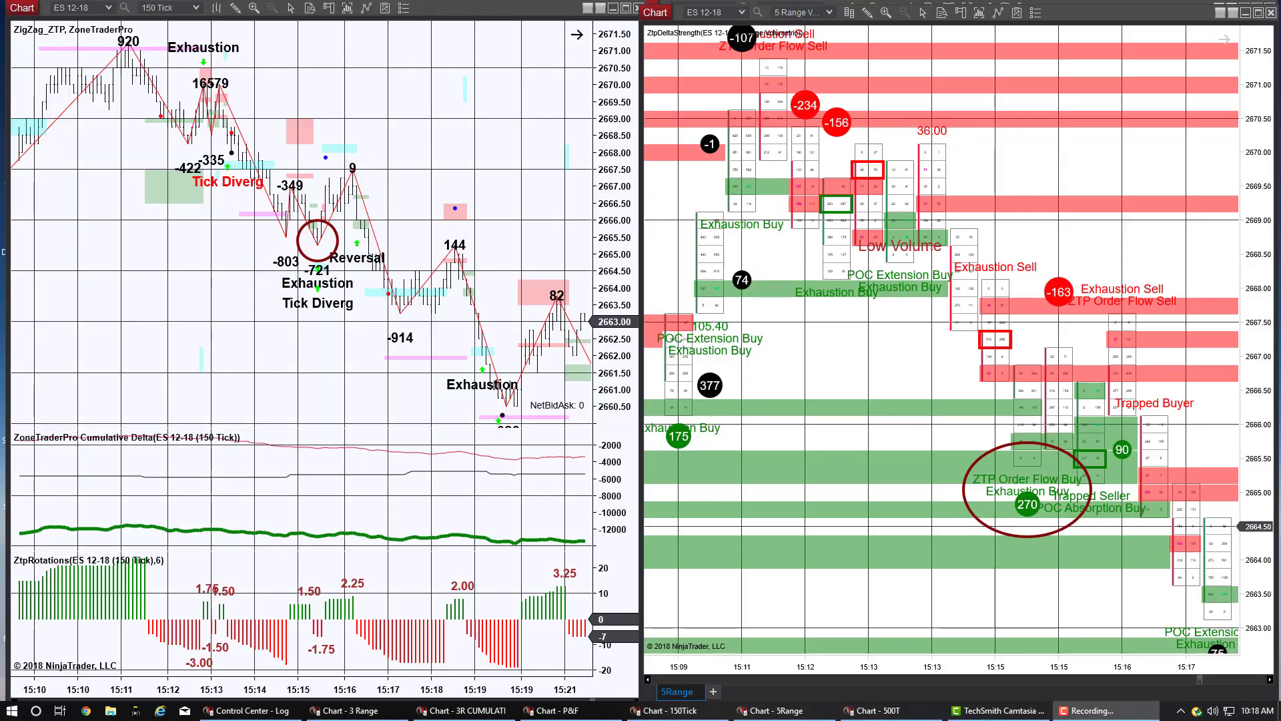
mouse_move(186, 232)
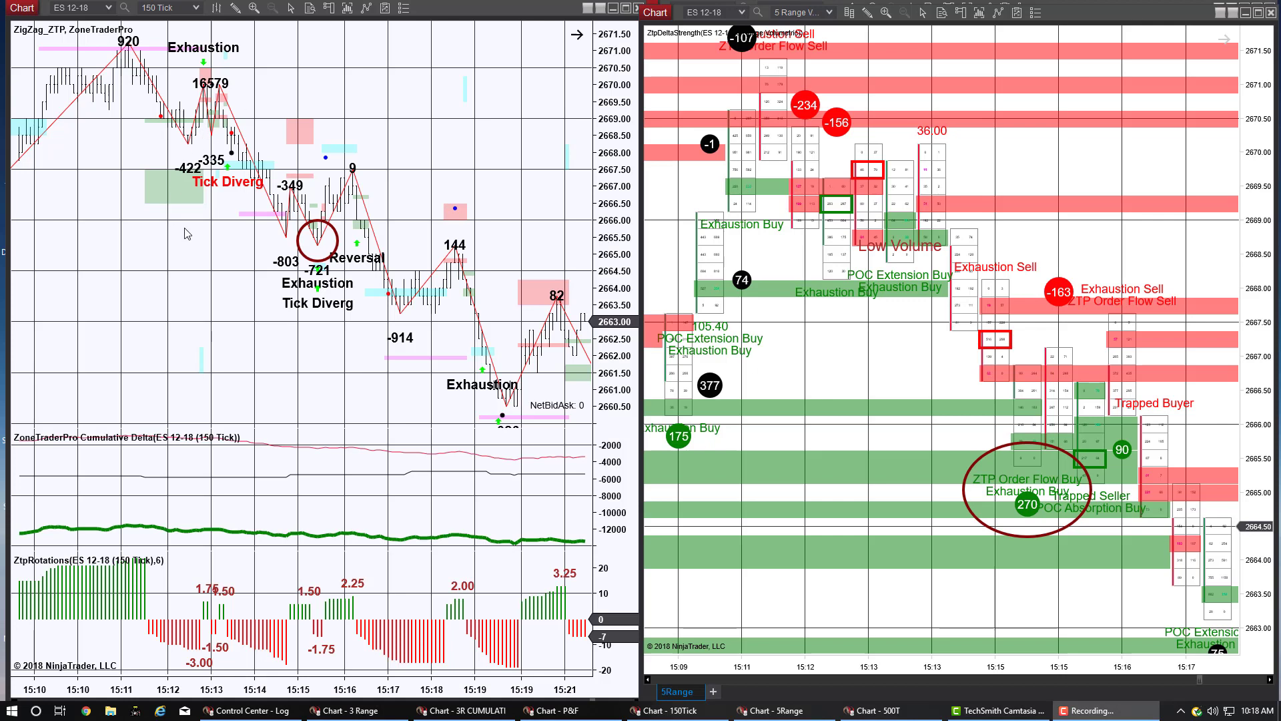
mouse_move(321, 237)
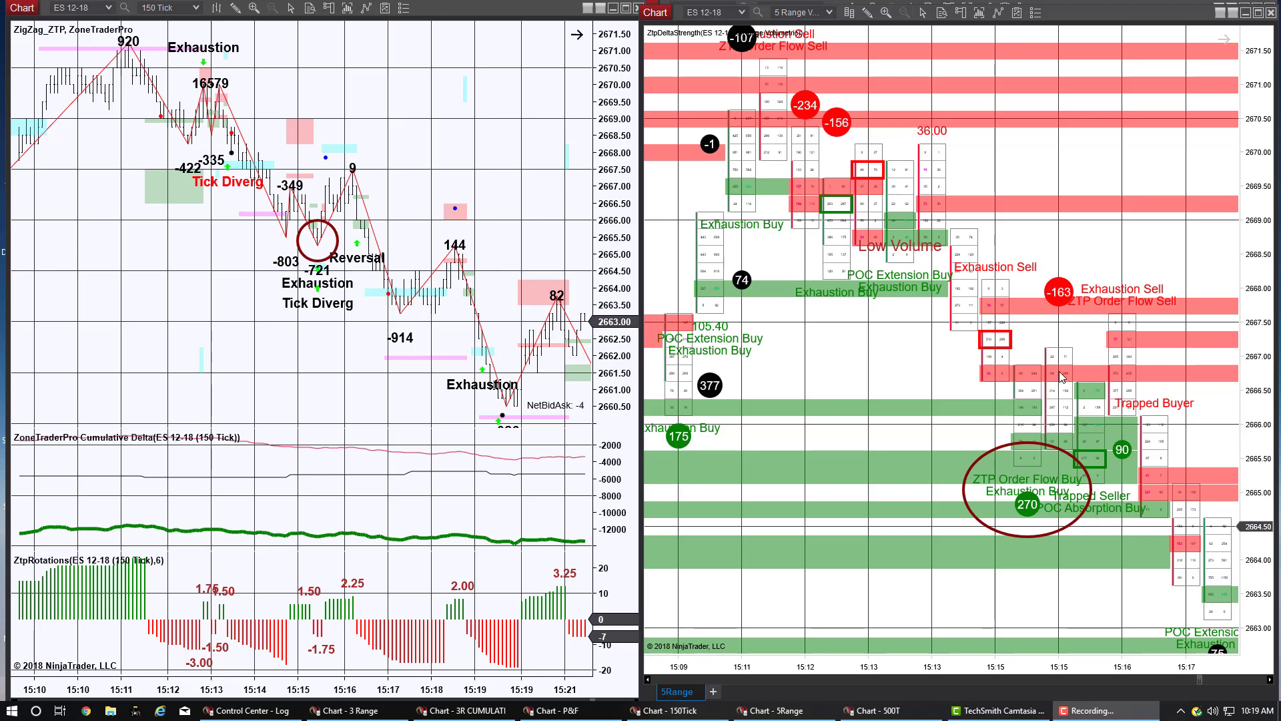
mouse_move(1065, 349)
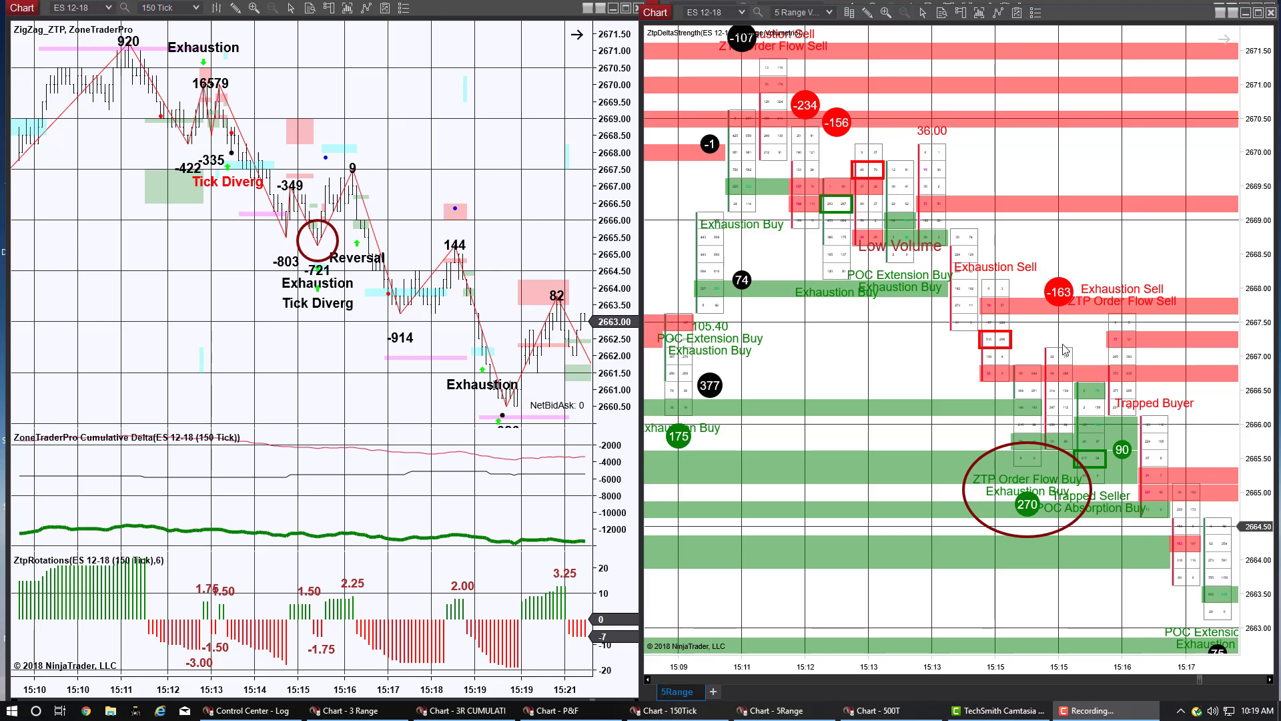
mouse_move(1051, 271)
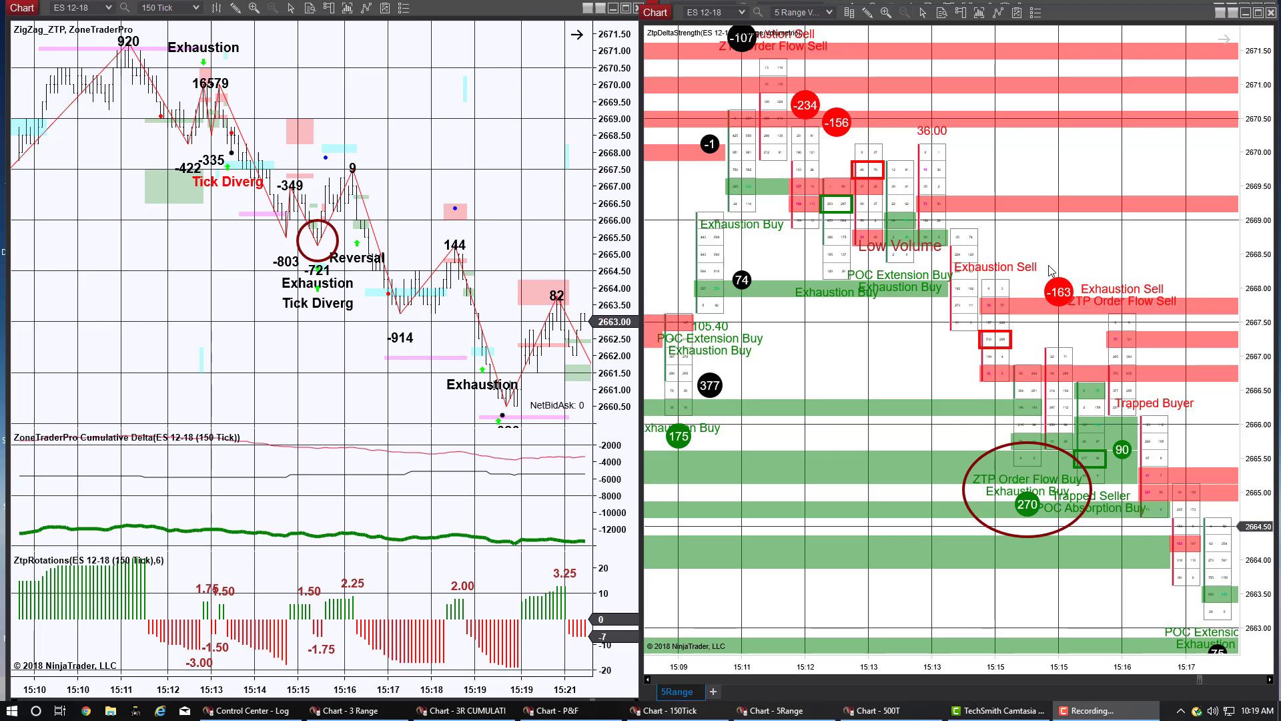
mouse_move(1046, 317)
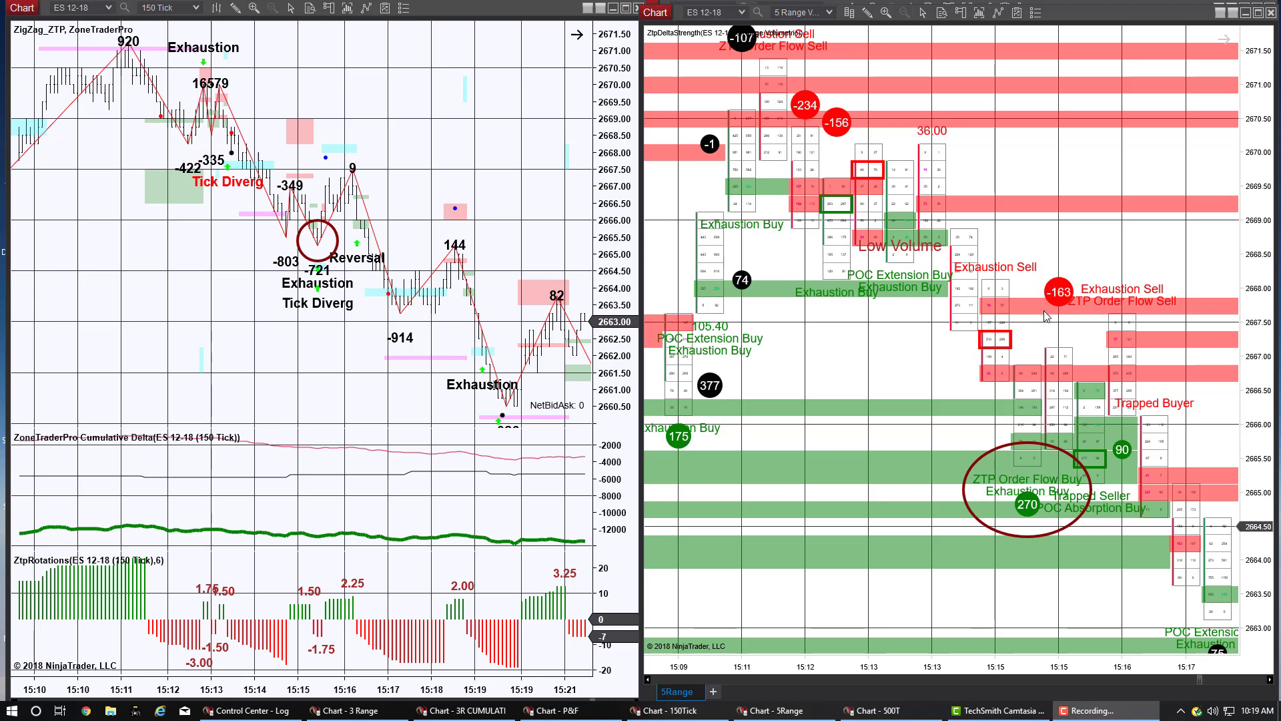
mouse_move(1183, 288)
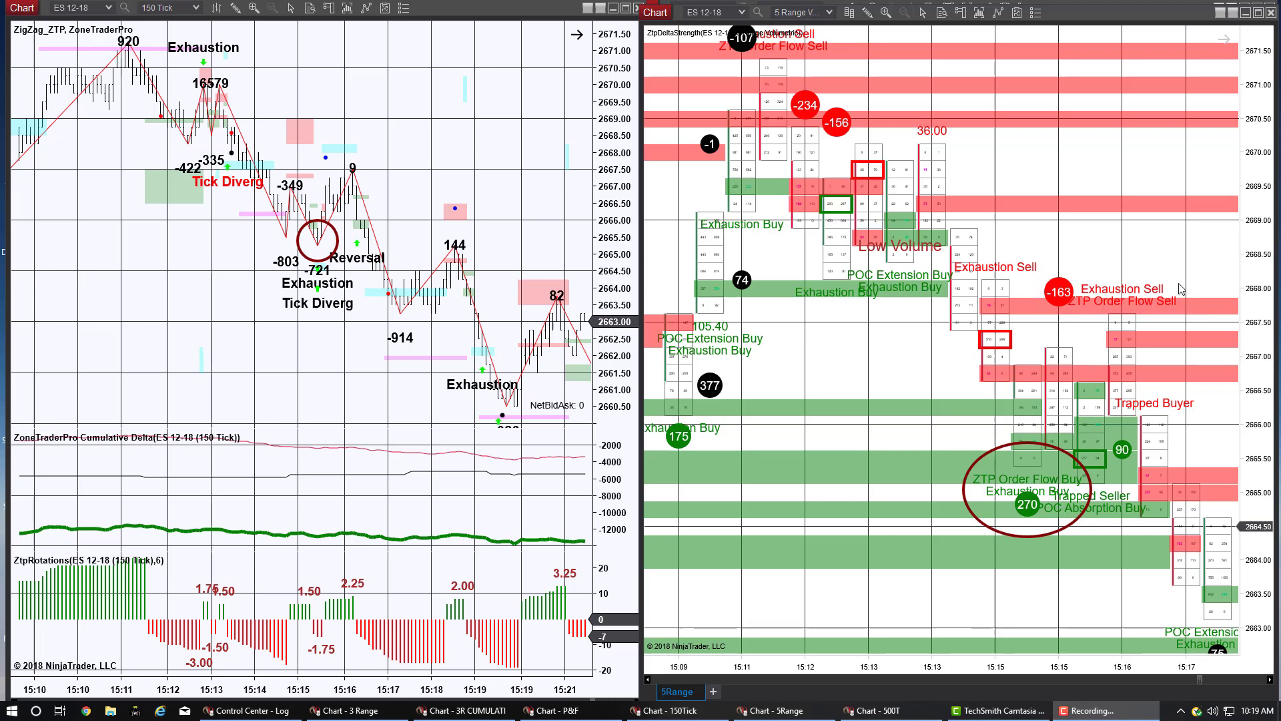
mouse_move(1111, 260)
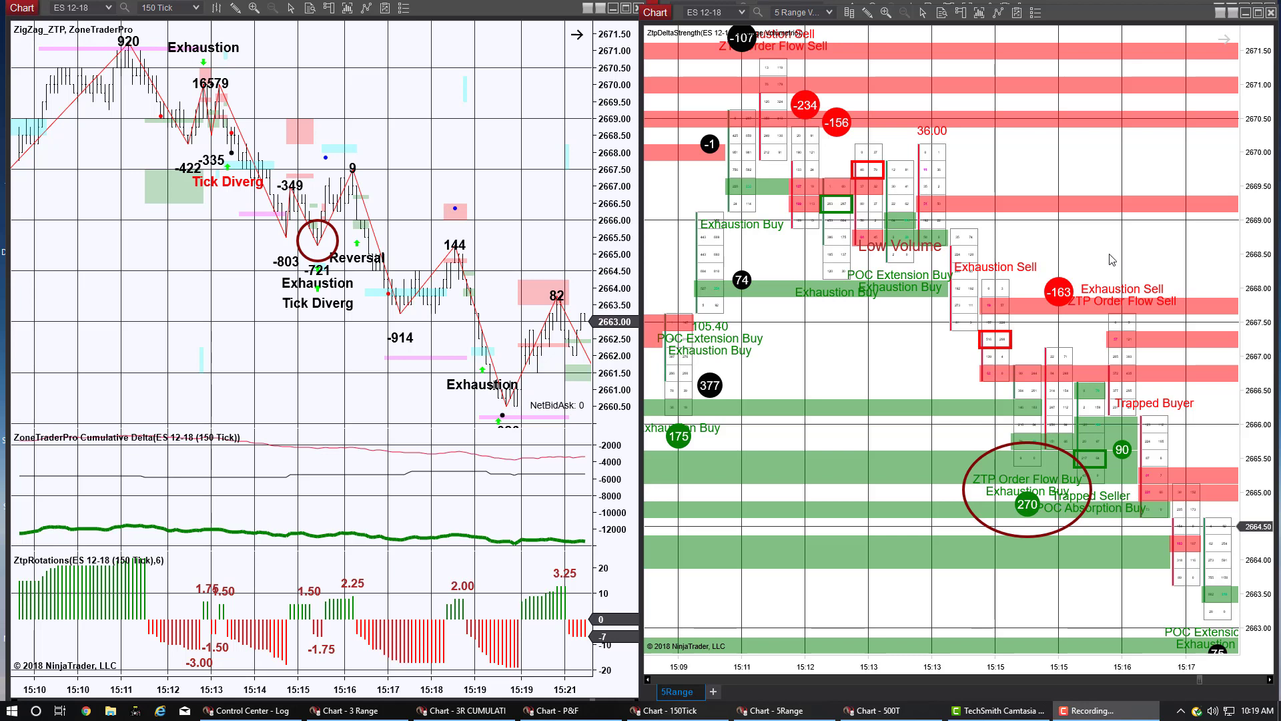
mouse_move(1105, 272)
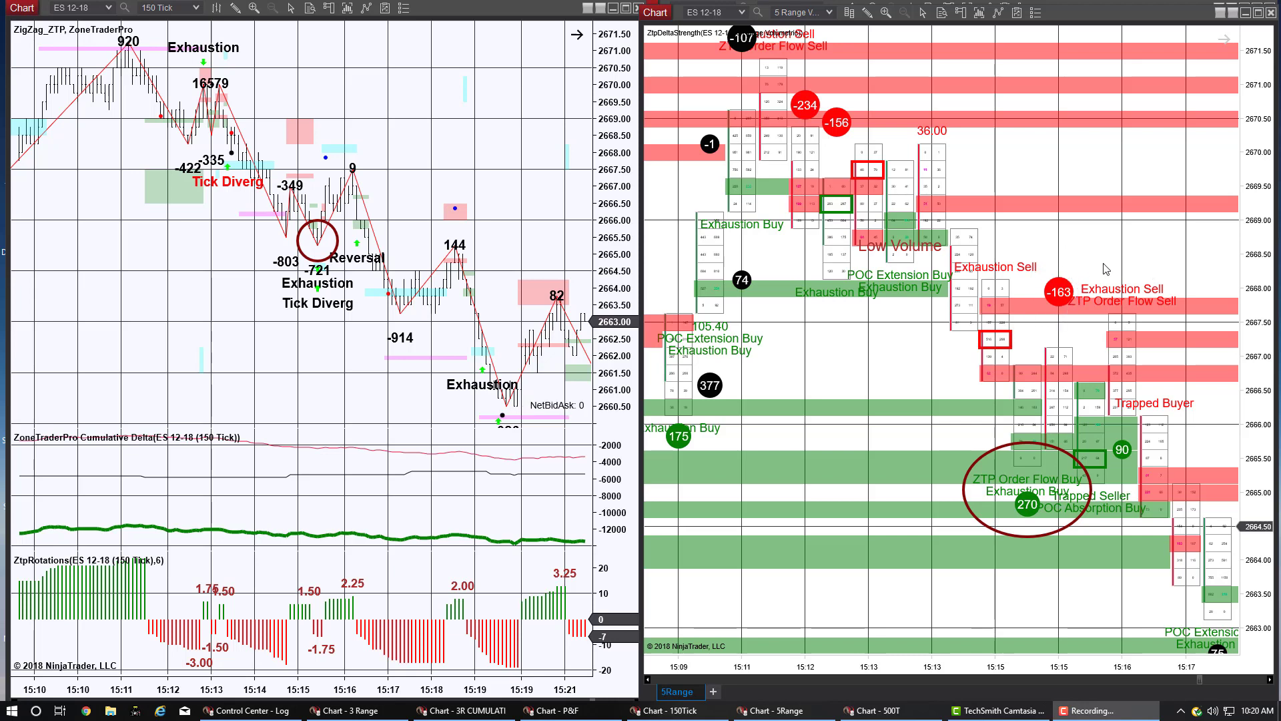
mouse_move(1185, 296)
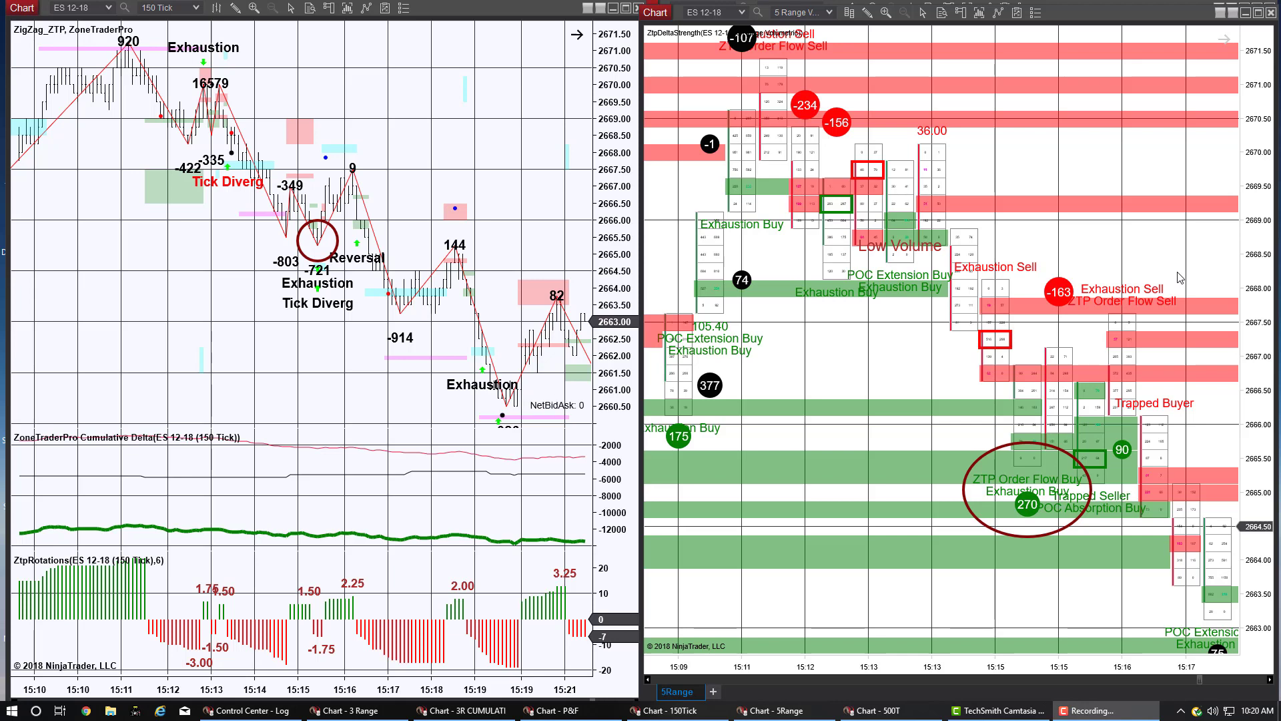
mouse_move(1274, 336)
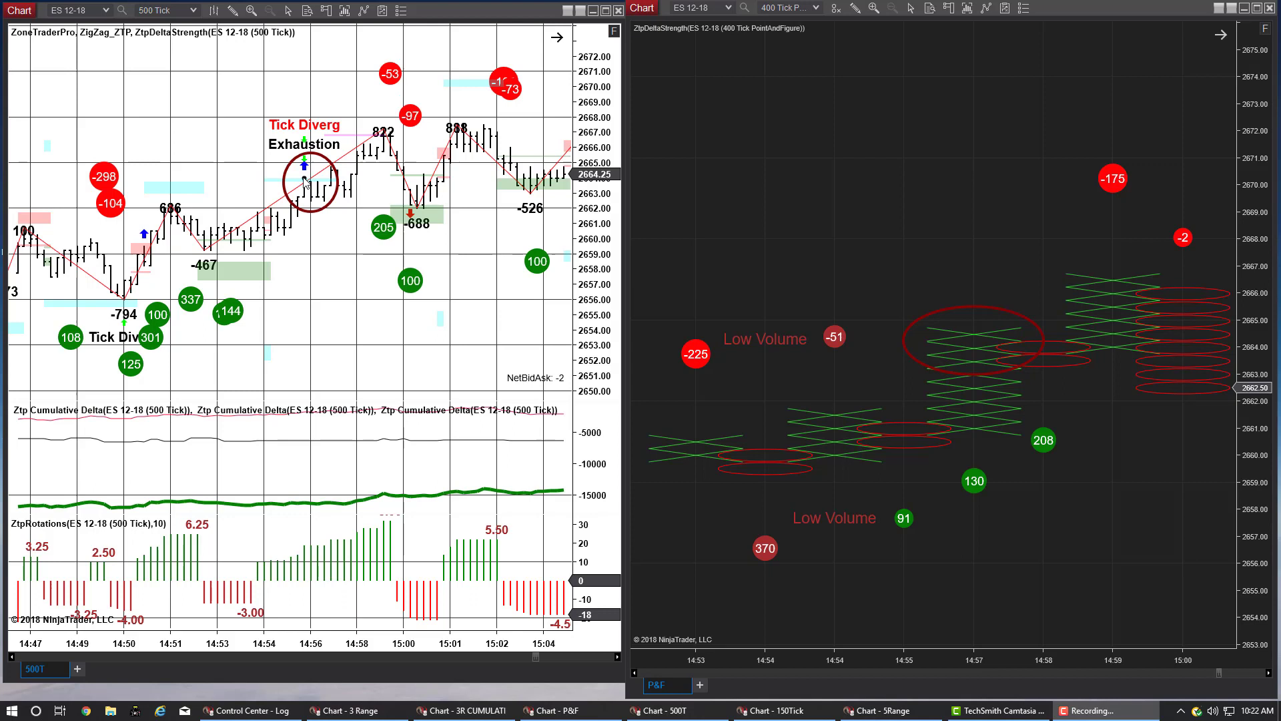
mouse_move(387, 211)
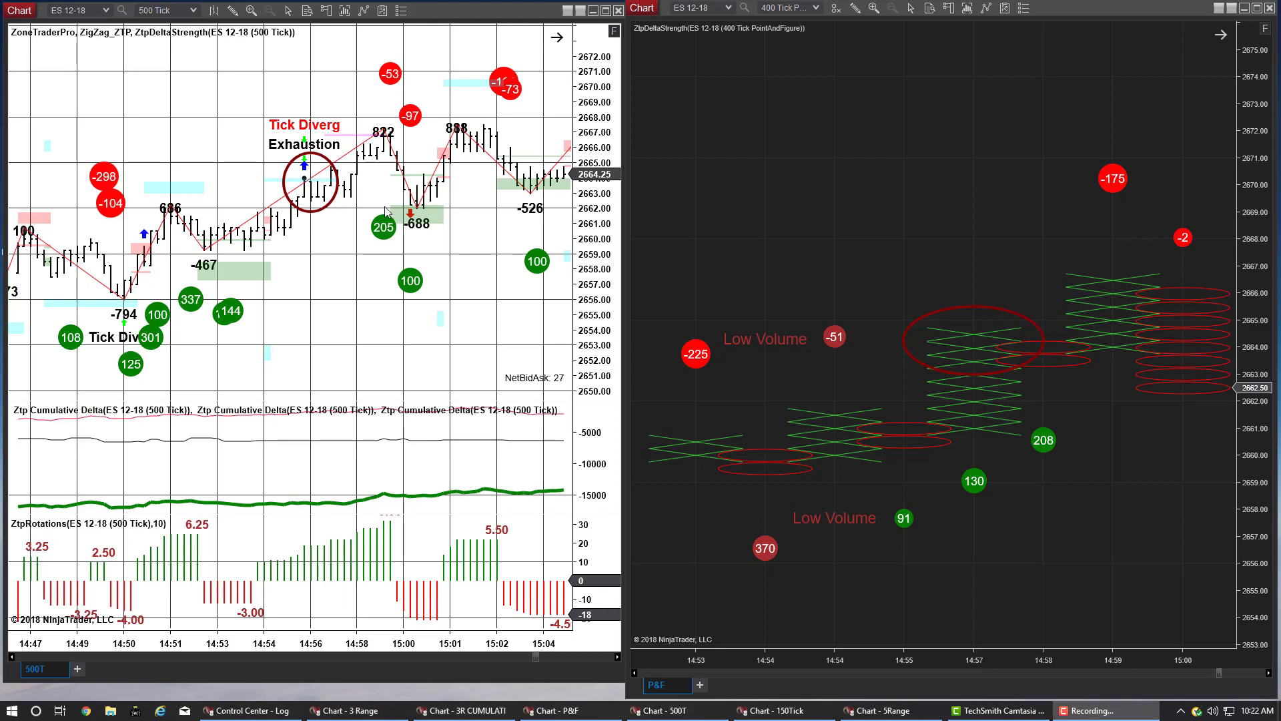
mouse_move(981, 349)
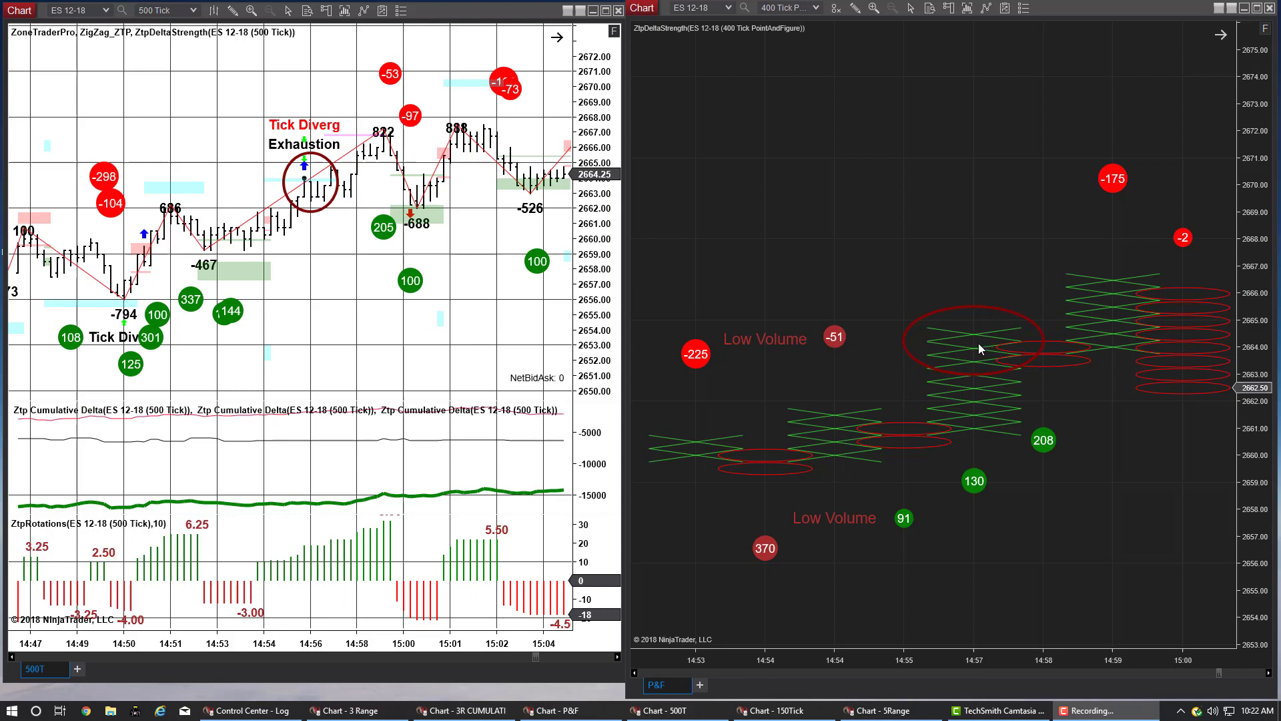
mouse_move(977, 359)
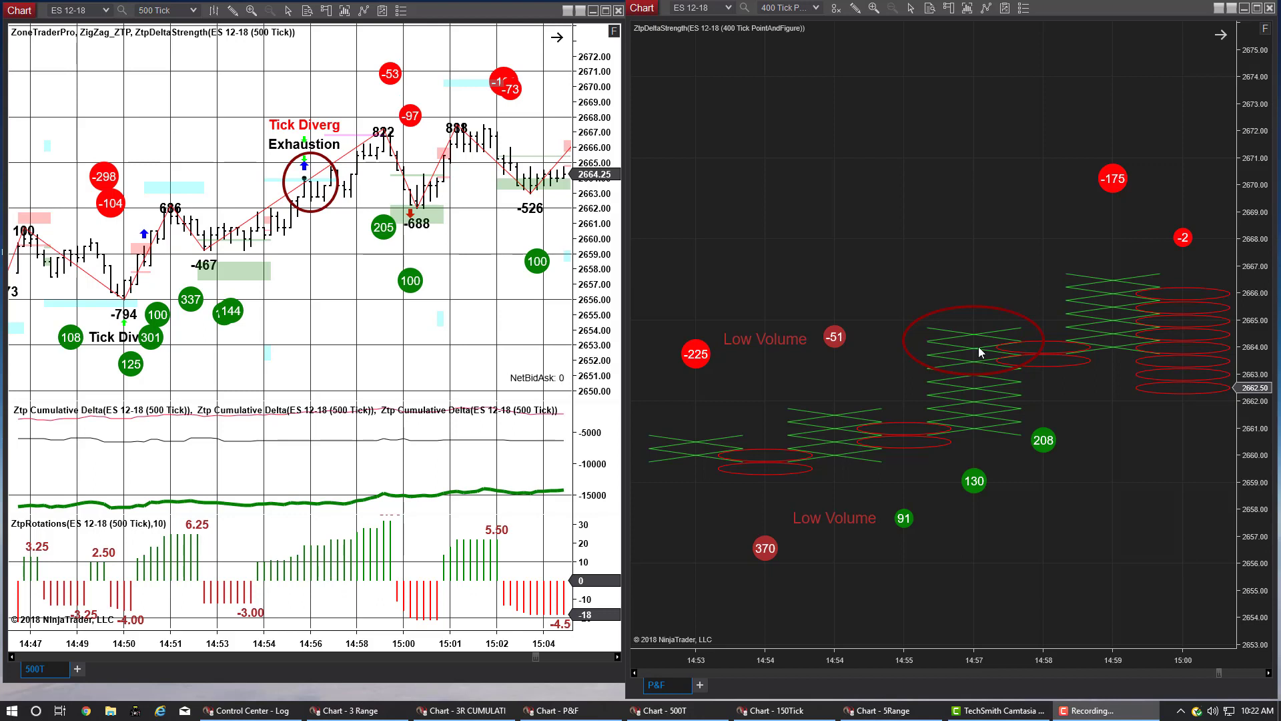
mouse_move(981, 364)
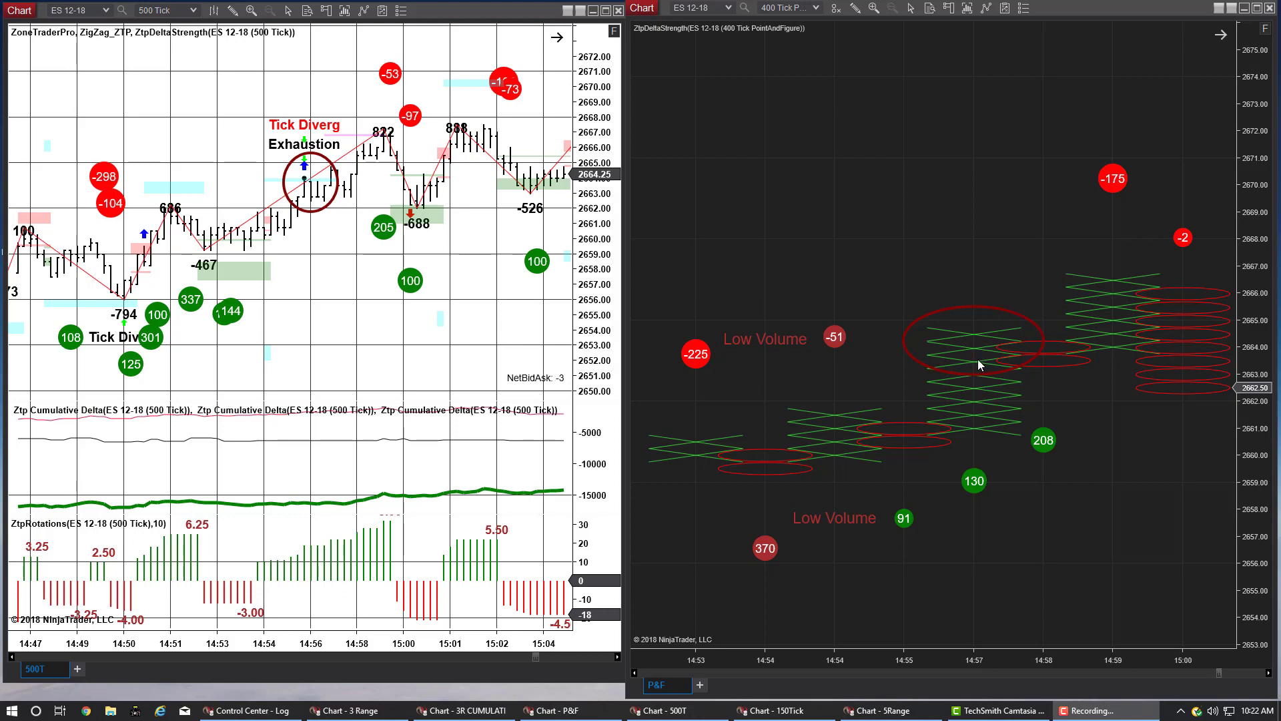
mouse_move(316, 165)
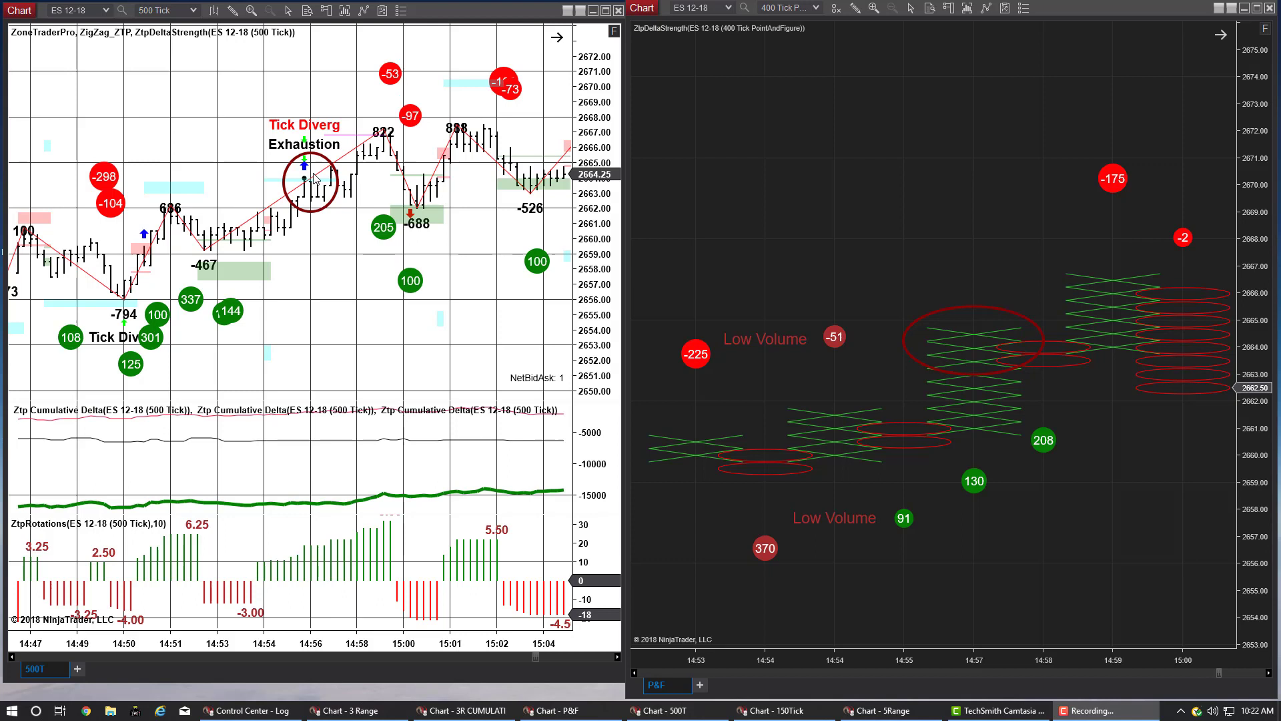
mouse_move(612, 115)
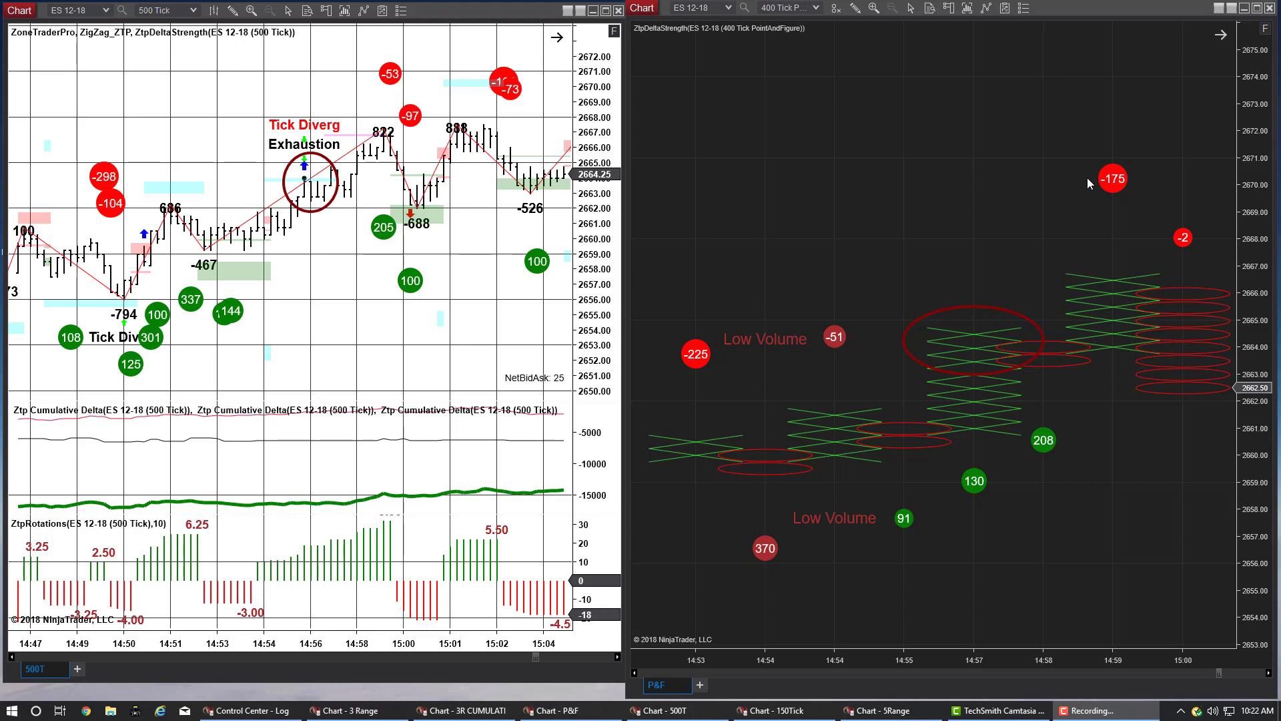
mouse_move(334, 248)
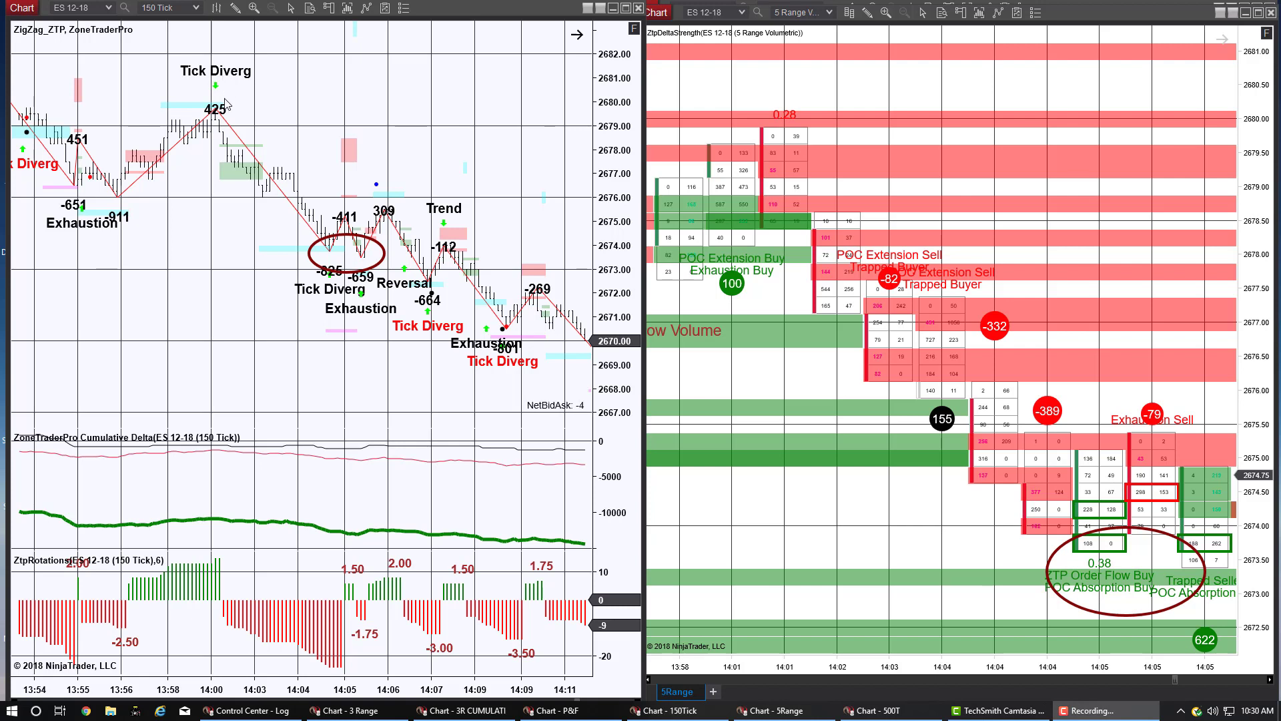
mouse_move(813, 134)
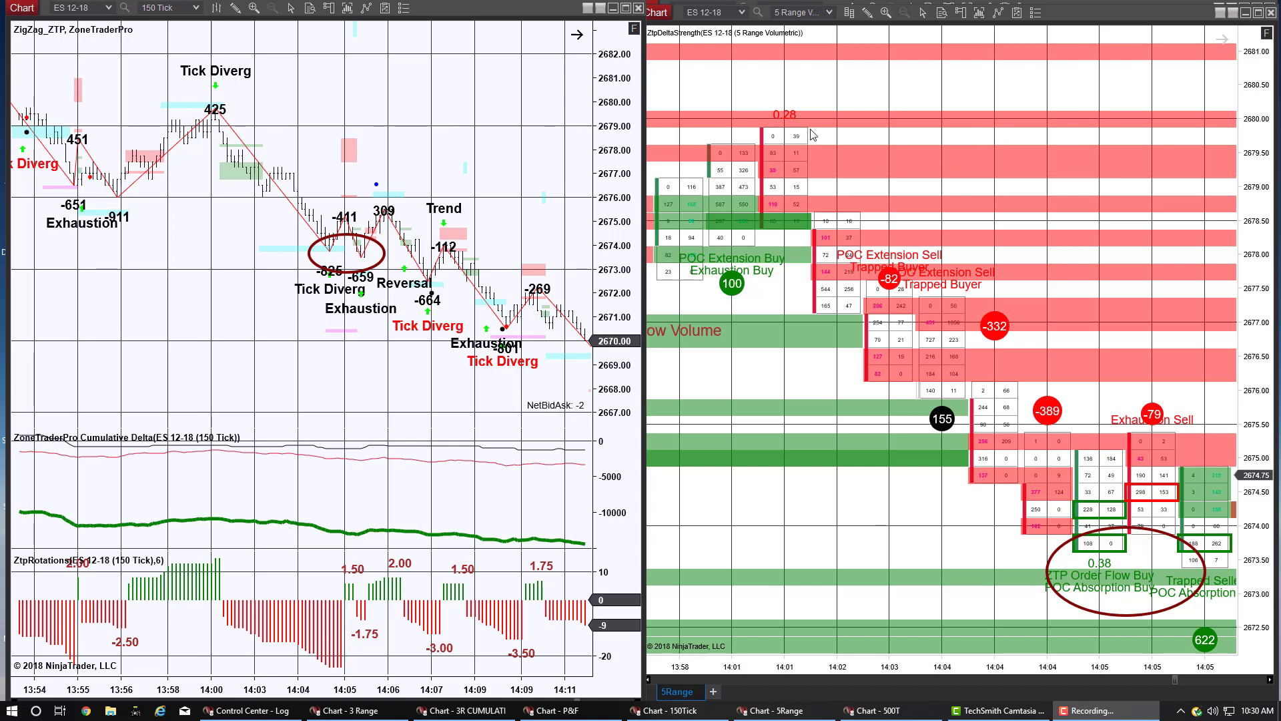
mouse_move(798, 101)
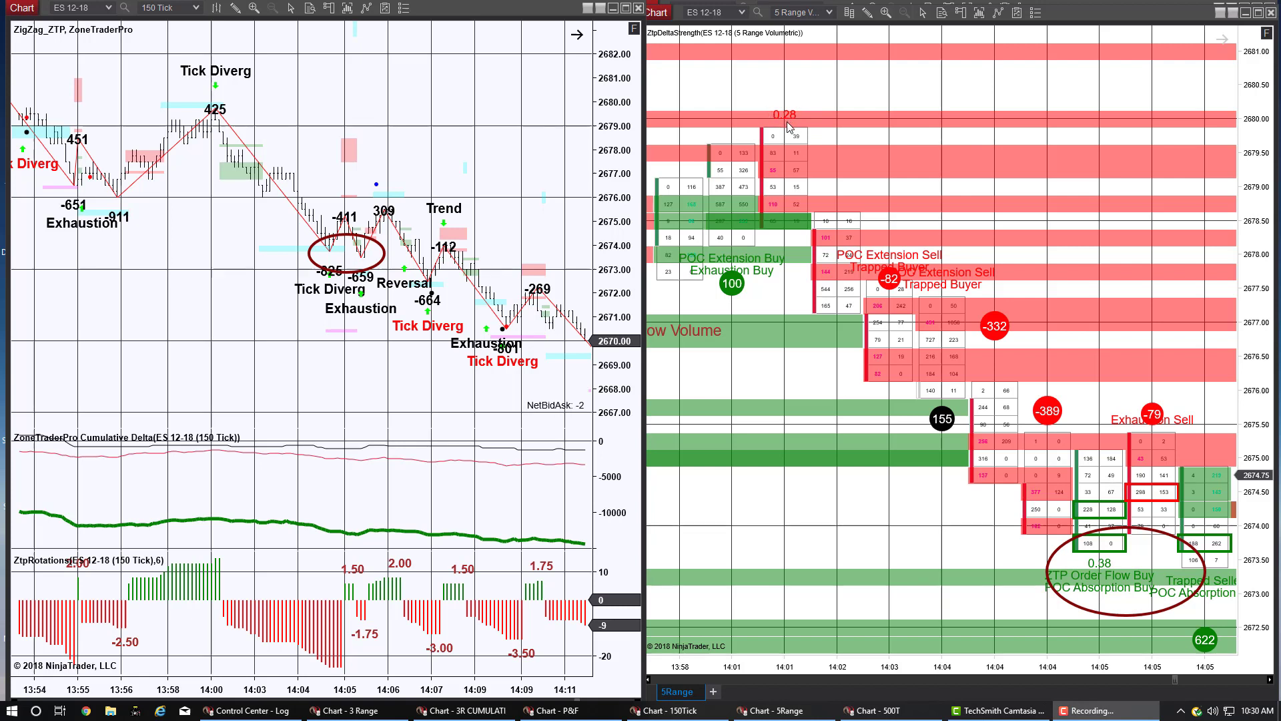
mouse_move(799, 150)
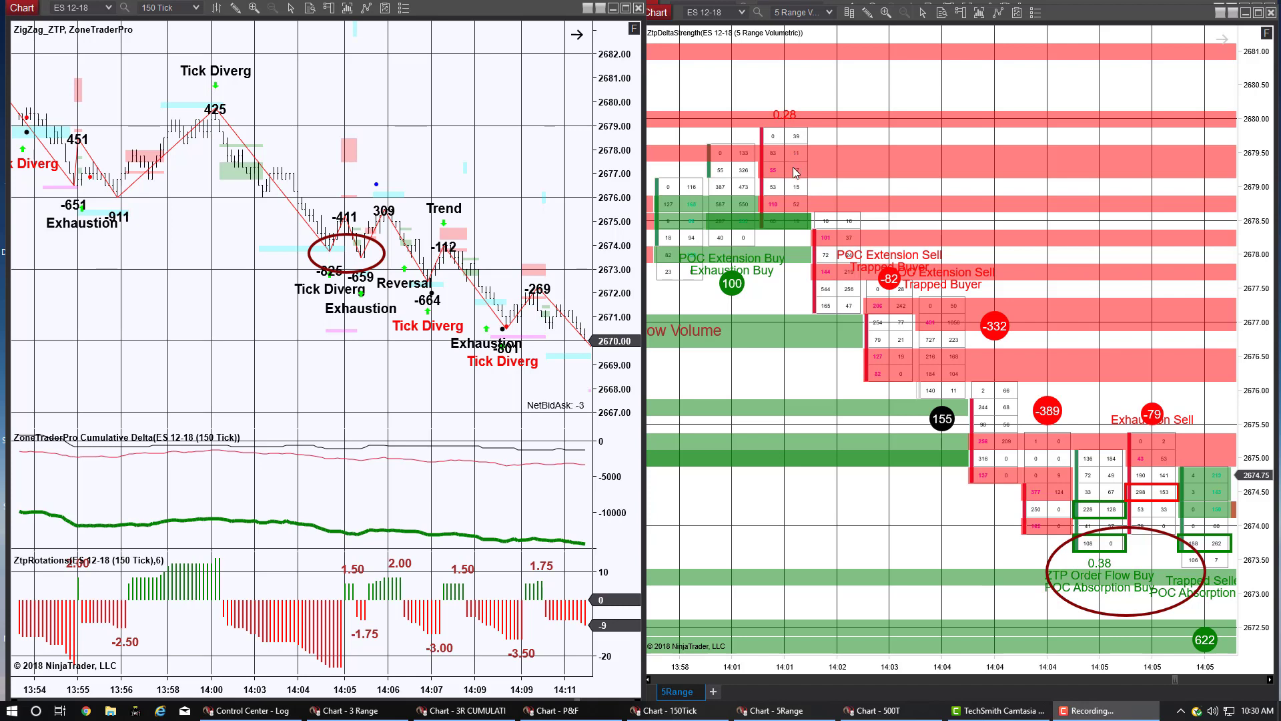
mouse_move(792, 204)
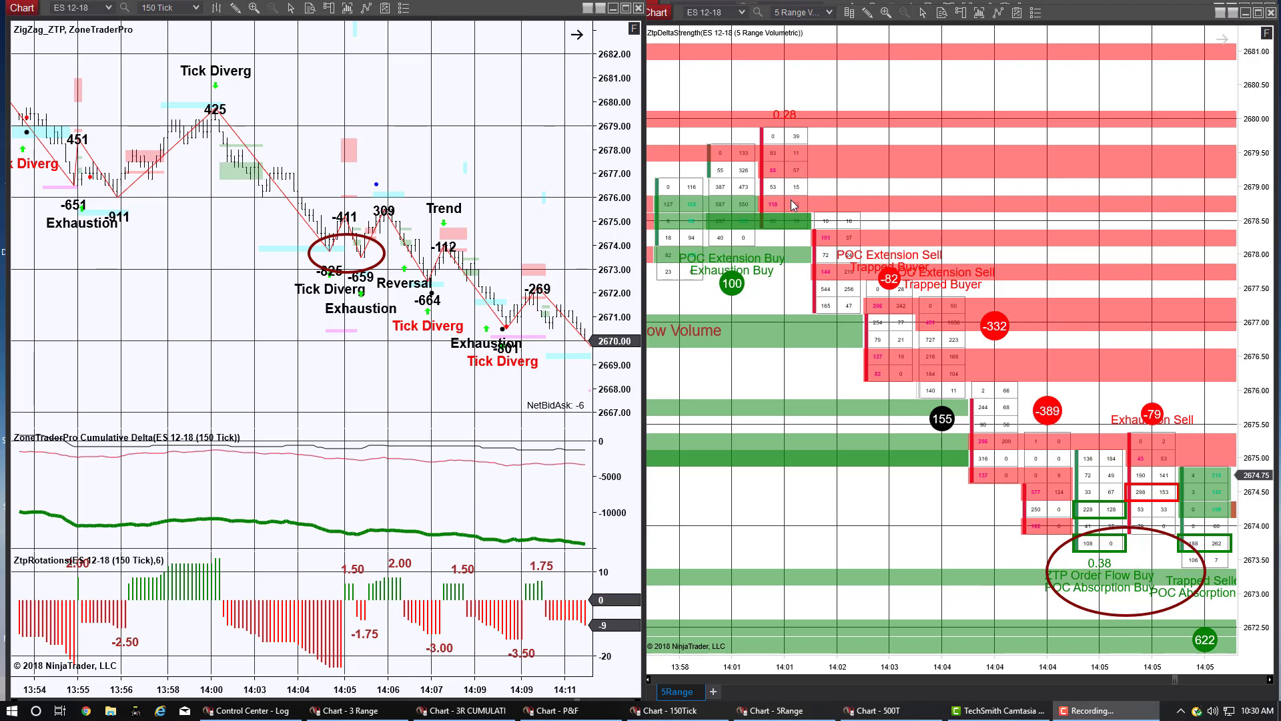
mouse_move(789, 155)
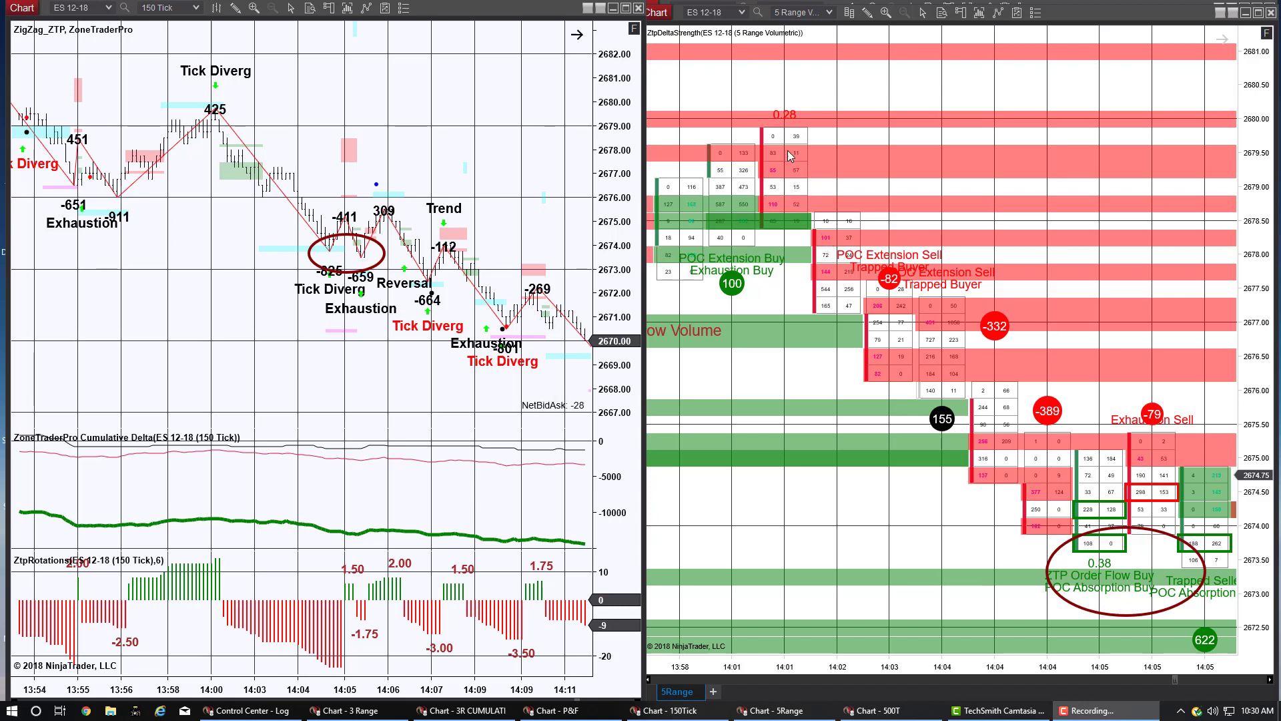
mouse_move(801, 122)
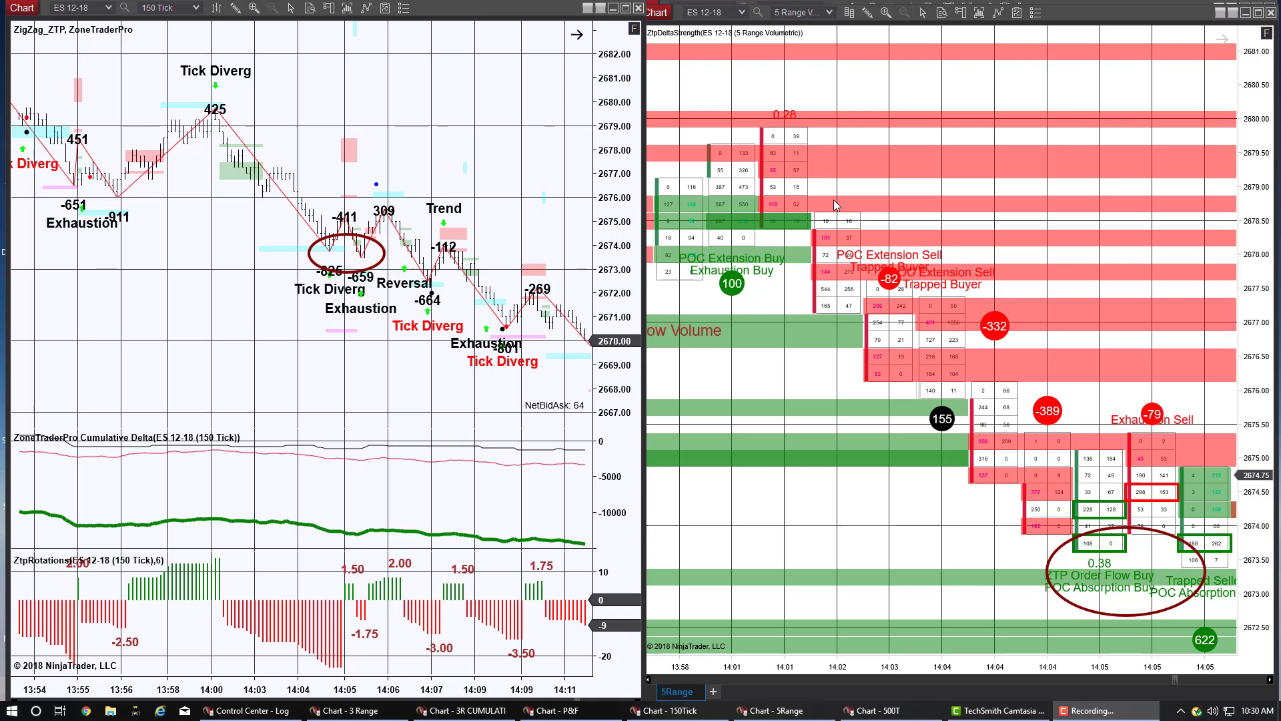
mouse_move(894, 286)
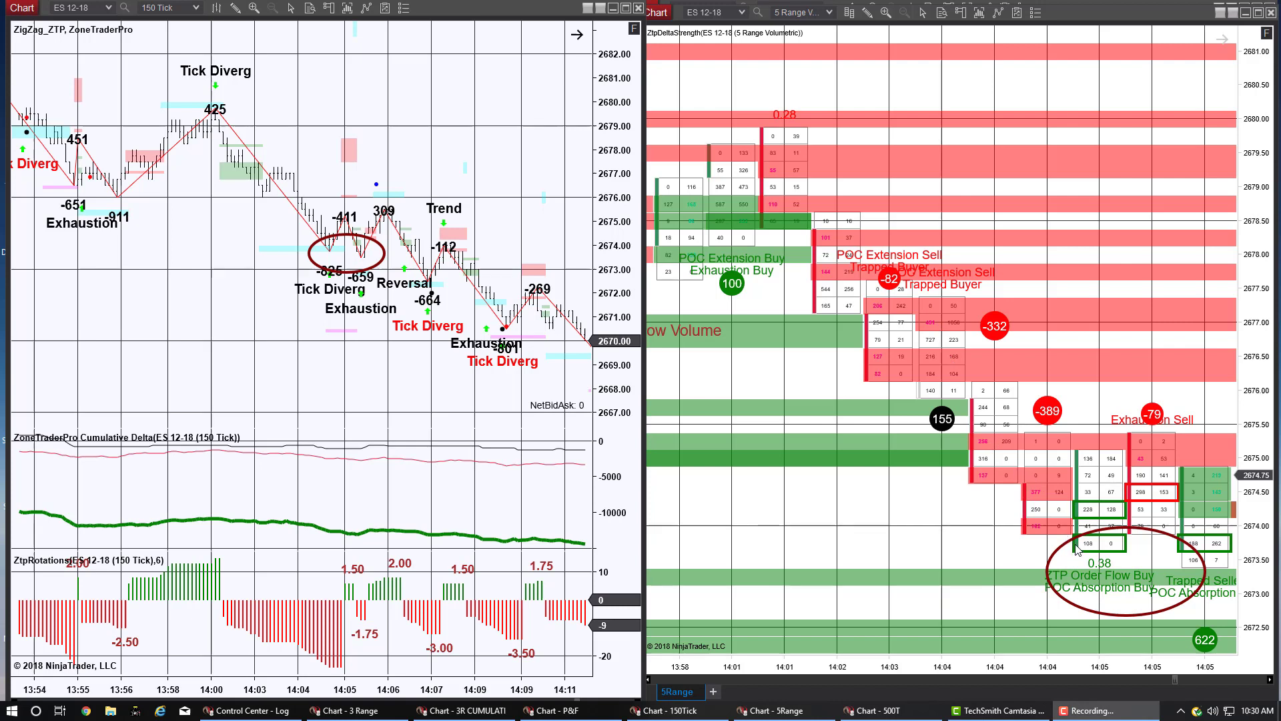
mouse_move(1109, 601)
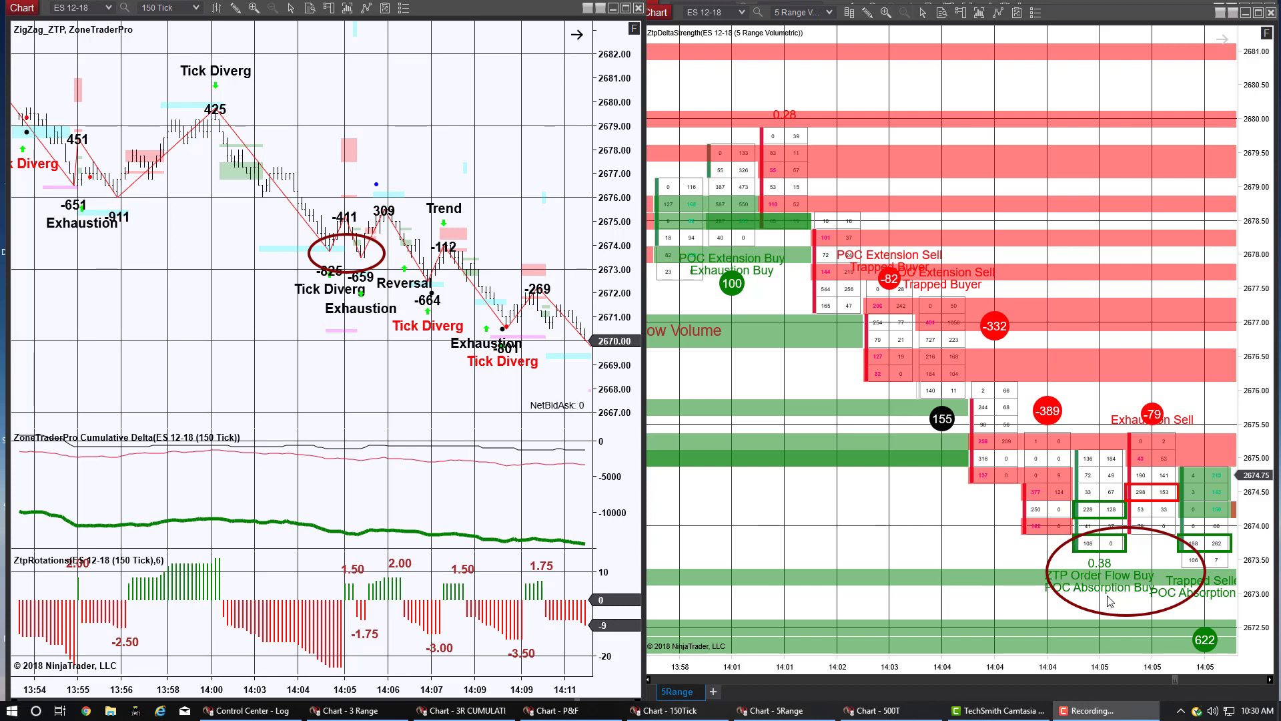
mouse_move(1083, 578)
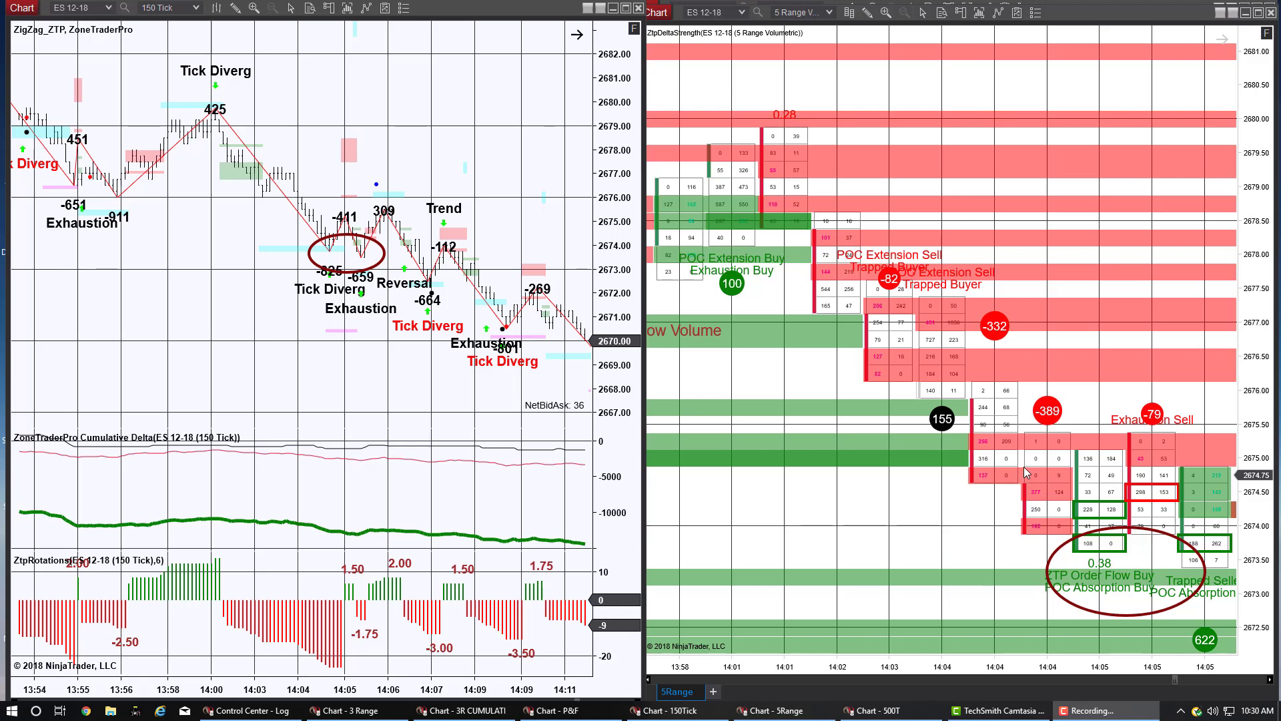
mouse_move(1026, 482)
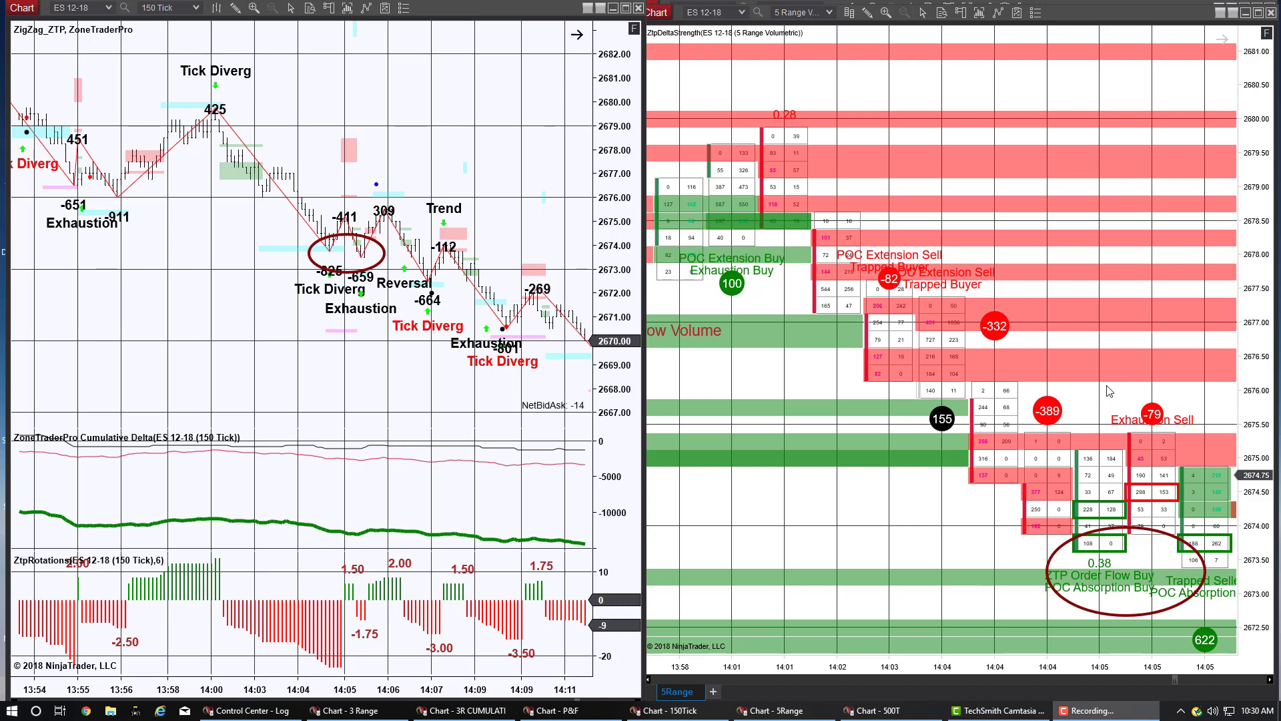
mouse_move(1057, 319)
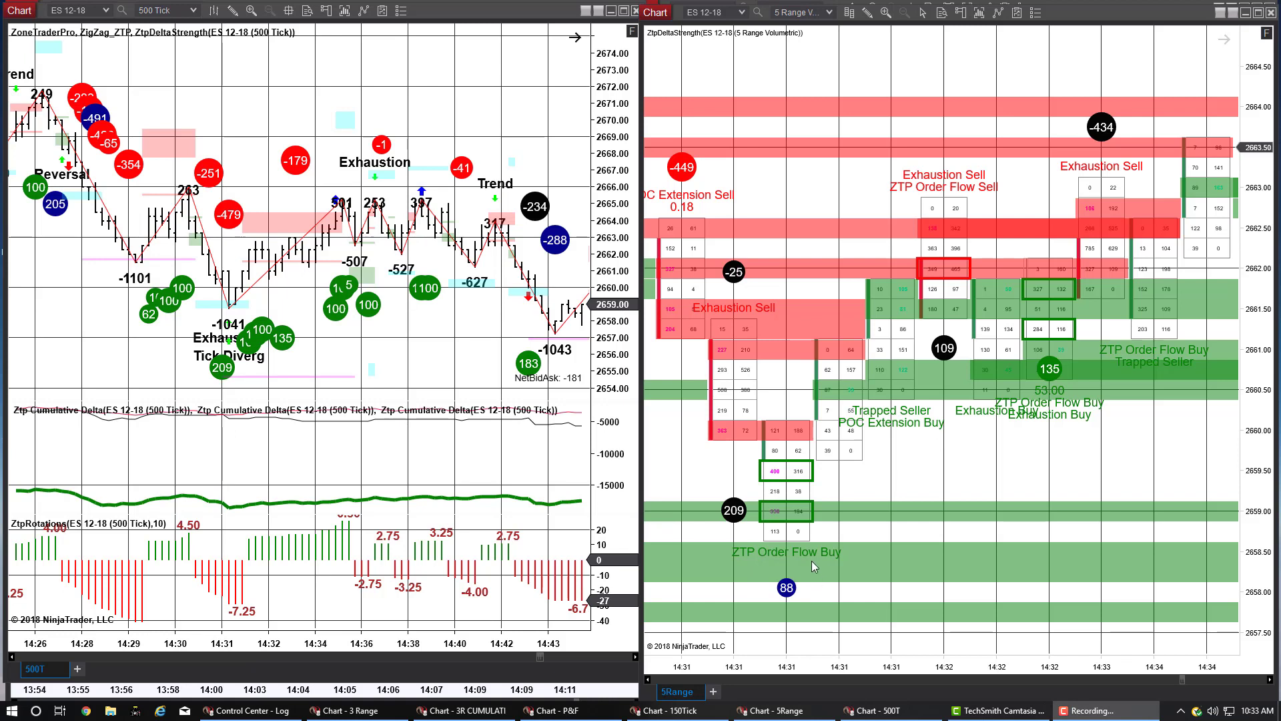
mouse_move(889, 533)
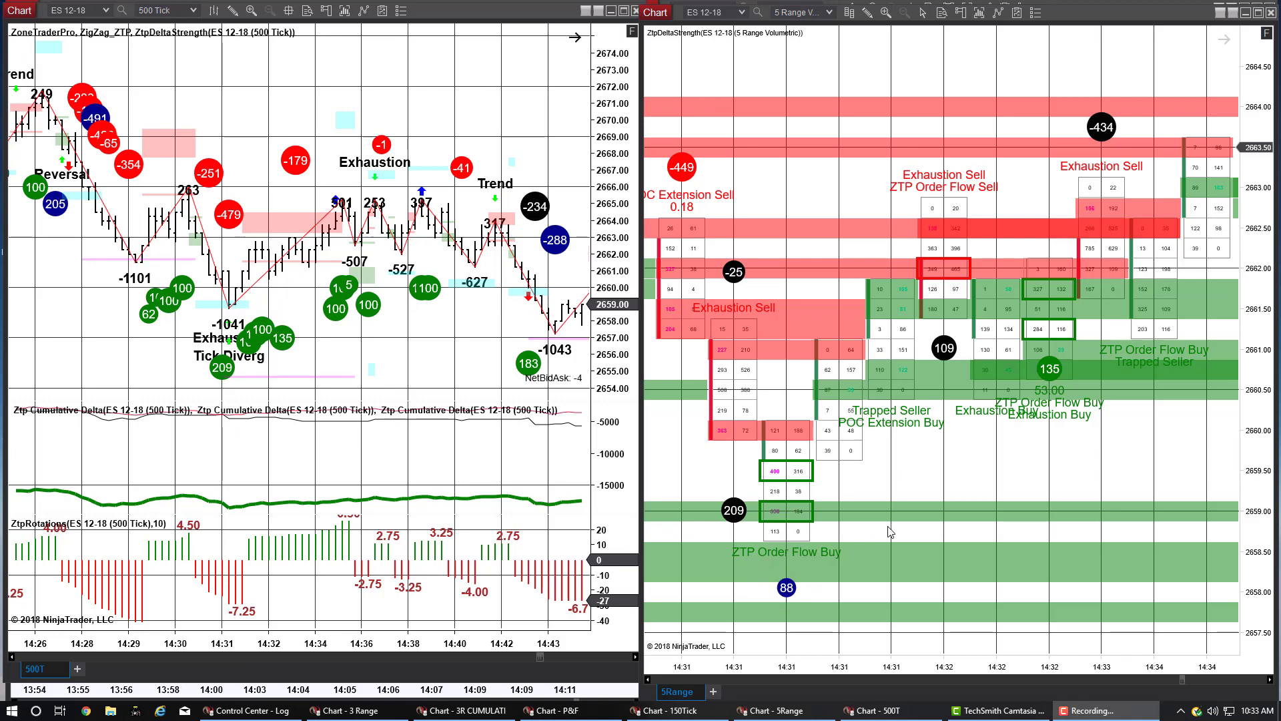
mouse_move(913, 296)
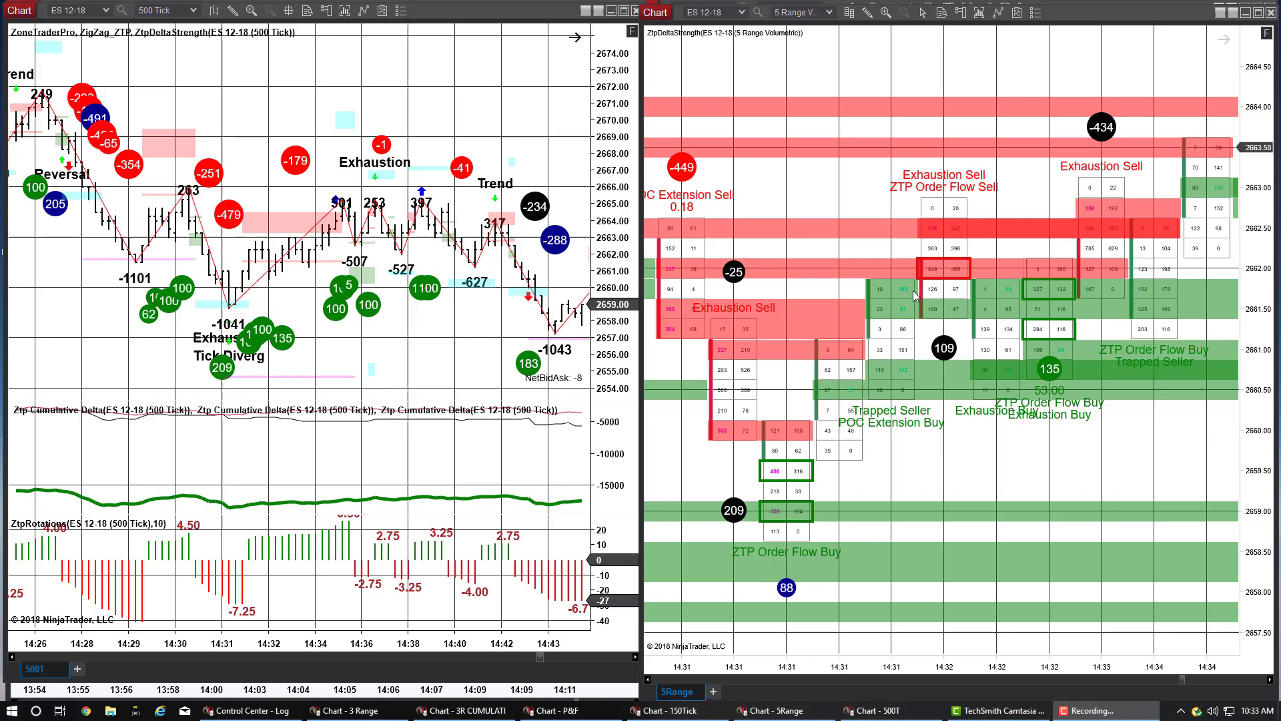
mouse_move(991, 167)
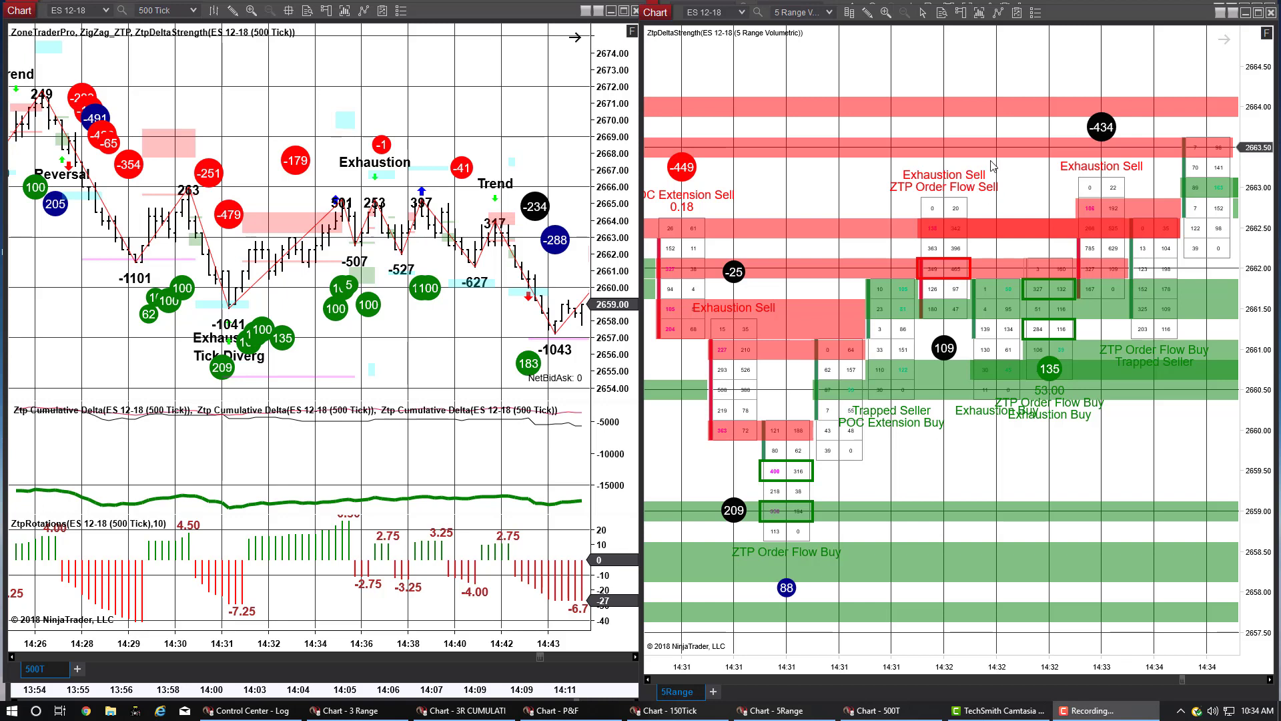
mouse_move(350, 208)
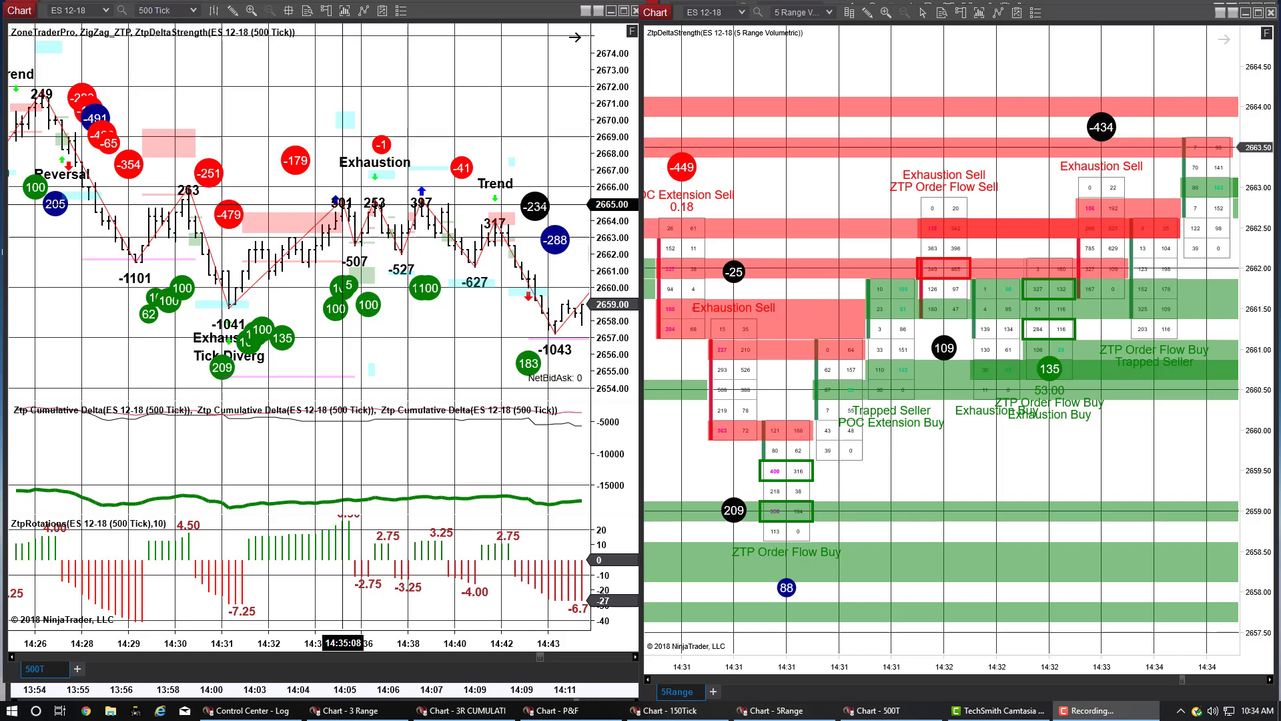
mouse_move(399, 642)
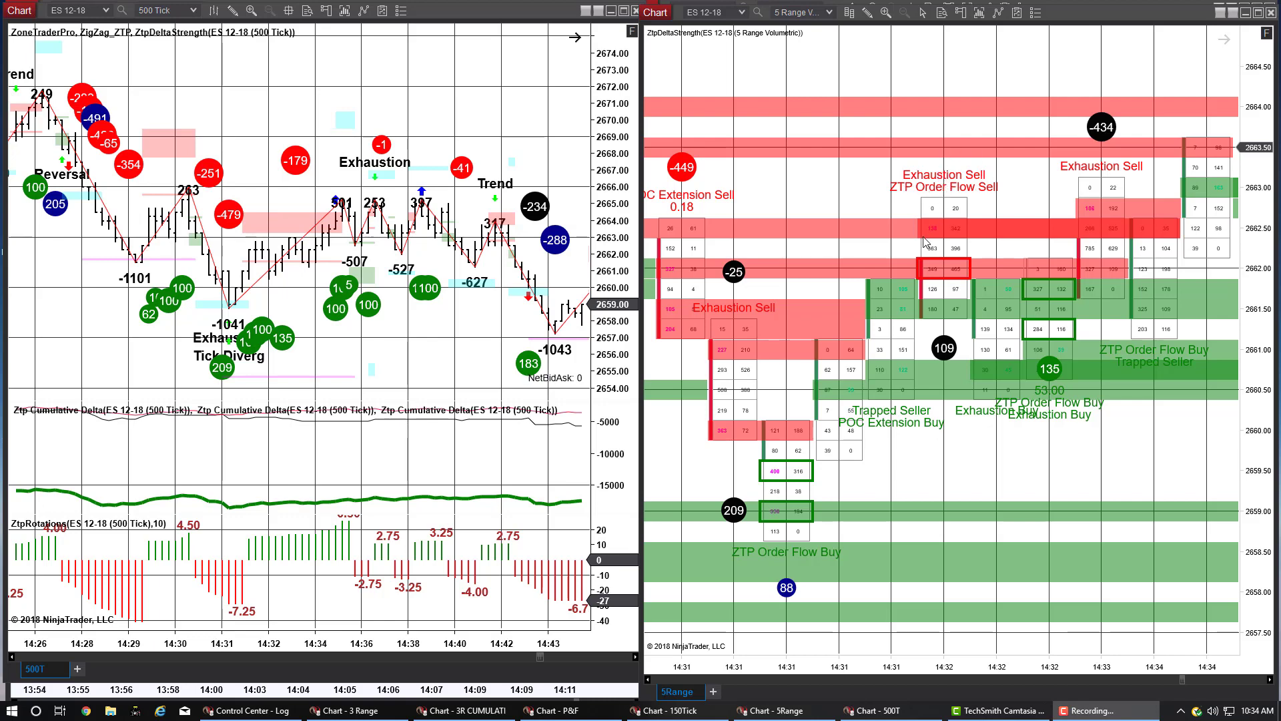
mouse_move(868, 530)
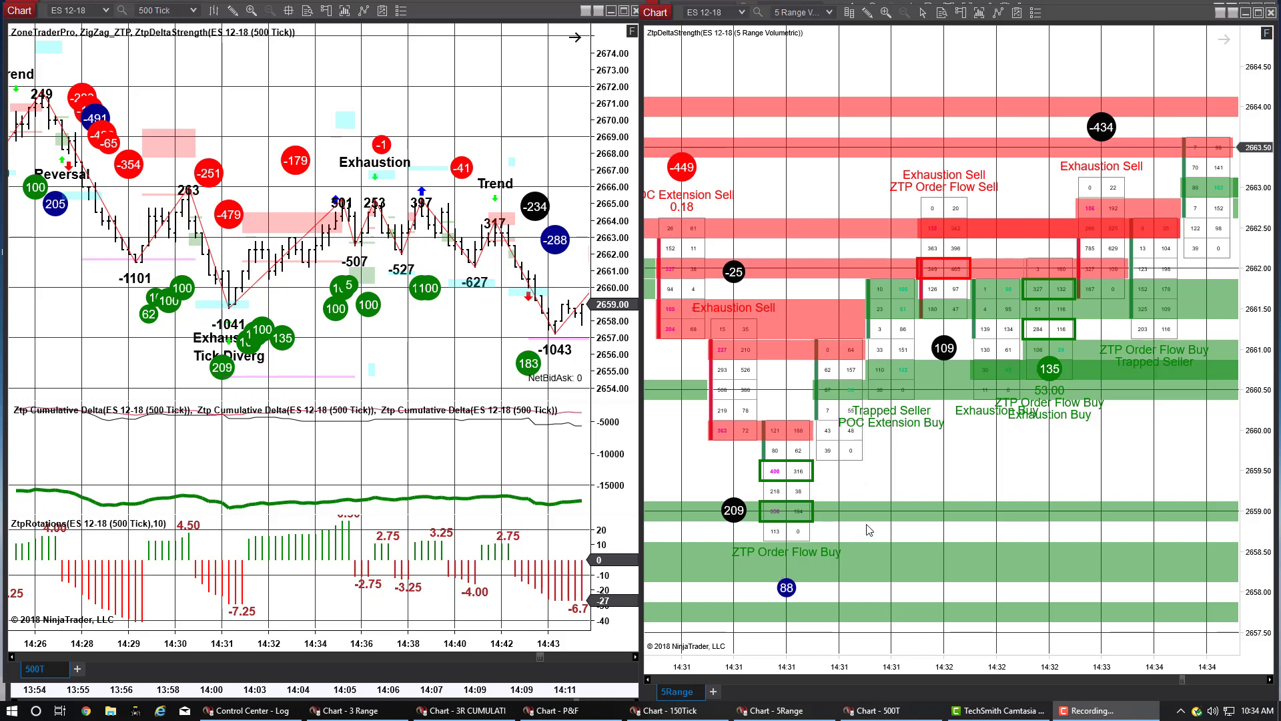
mouse_move(866, 523)
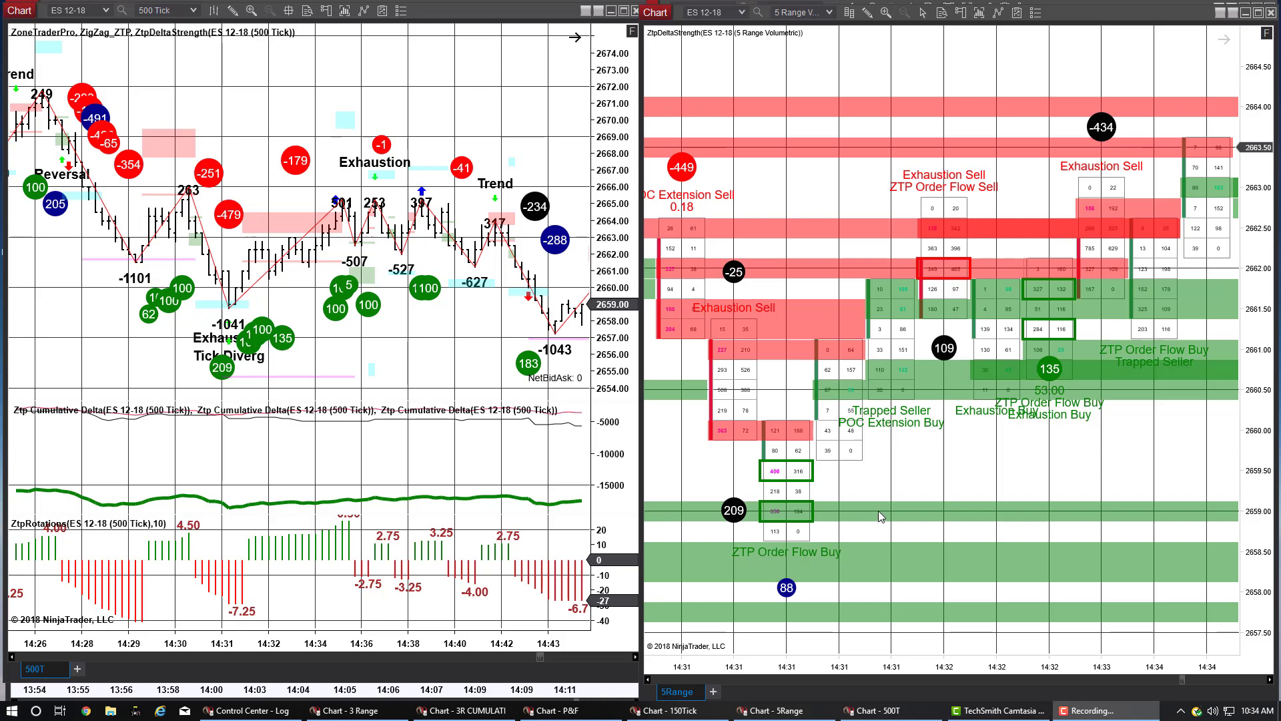
mouse_move(1039, 263)
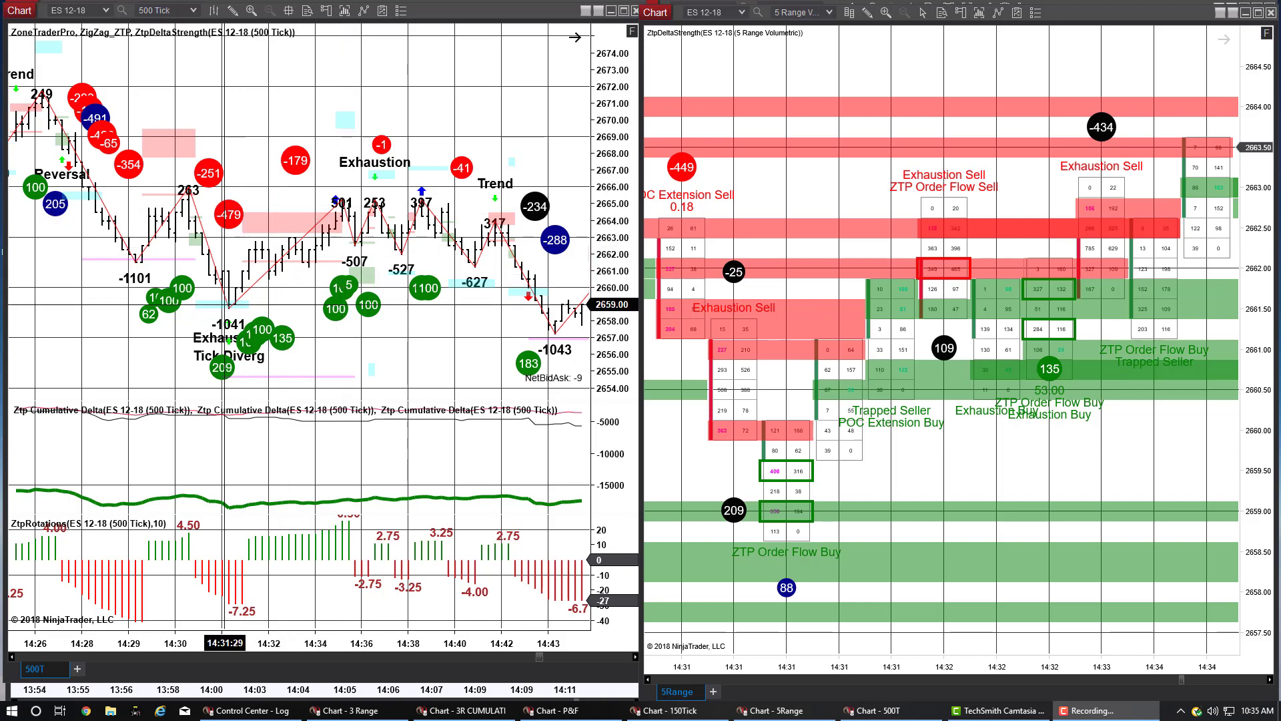
mouse_move(327, 212)
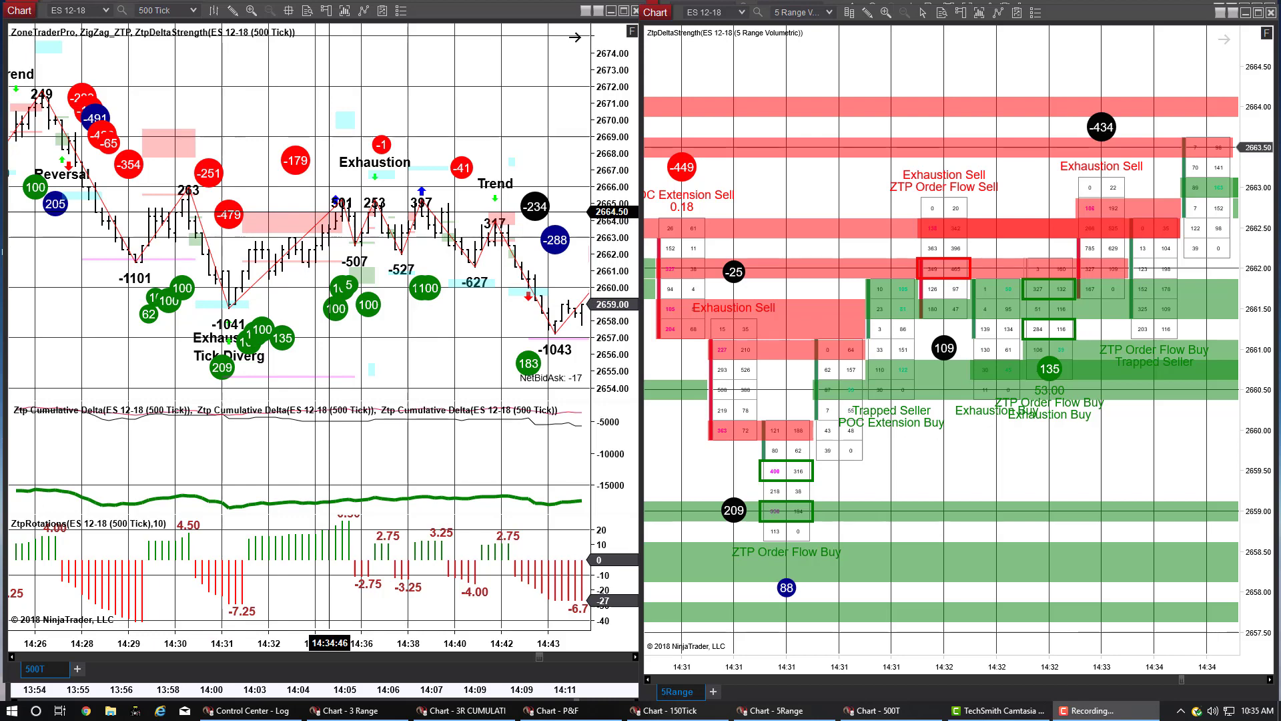